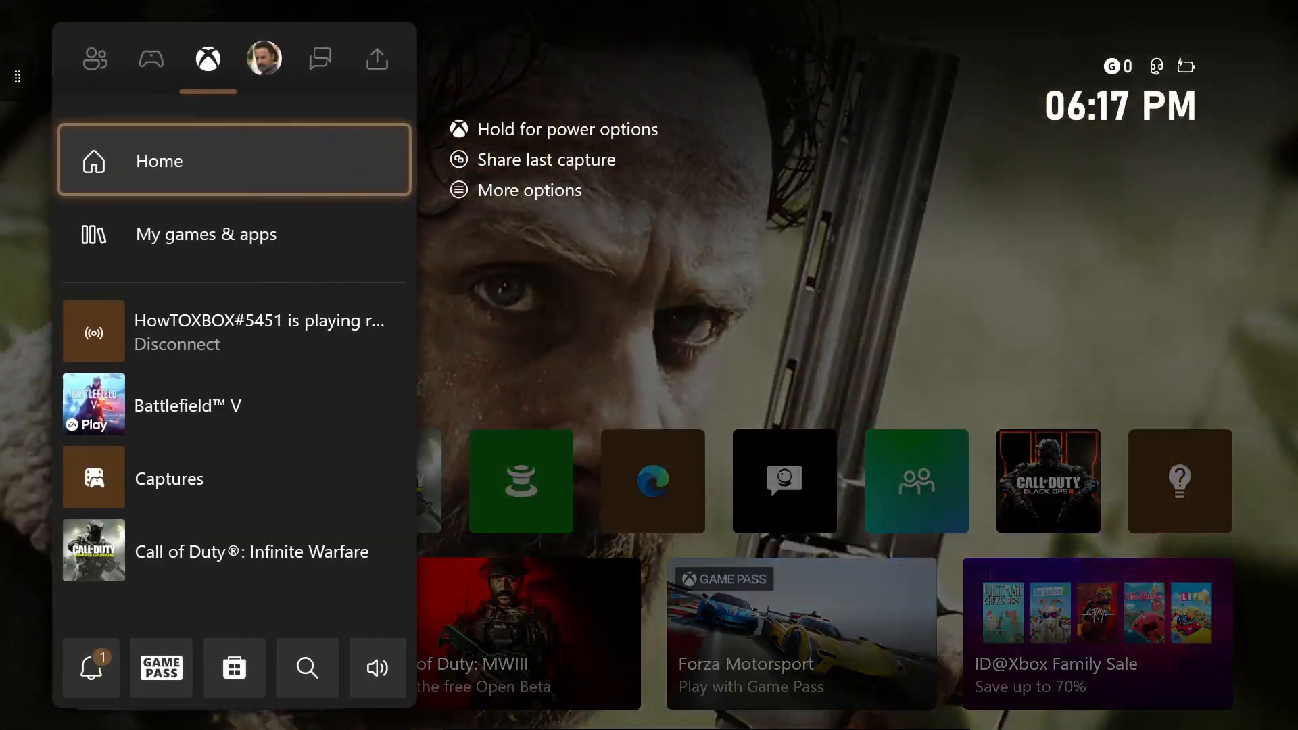
# - Open Battlefield V's game activity and its Looking for Group posts list
pyautogui.click(151, 58)
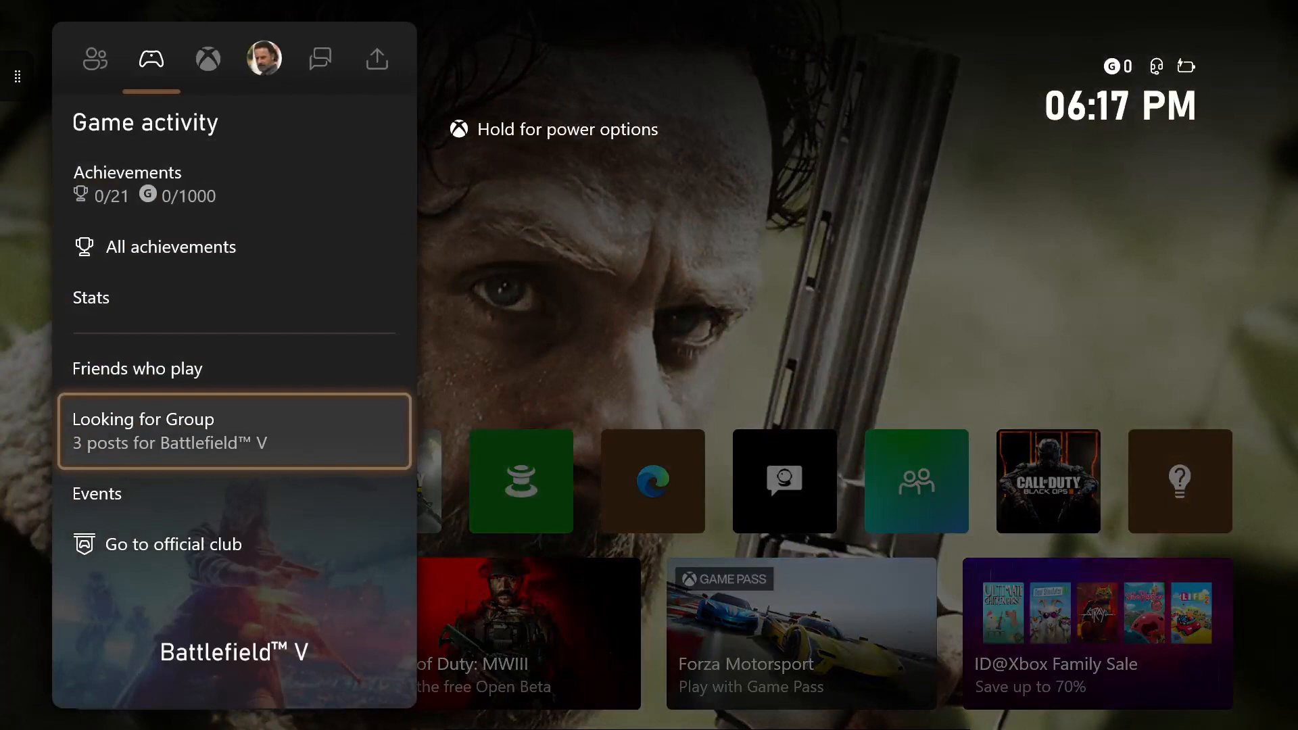
pyautogui.click(234, 431)
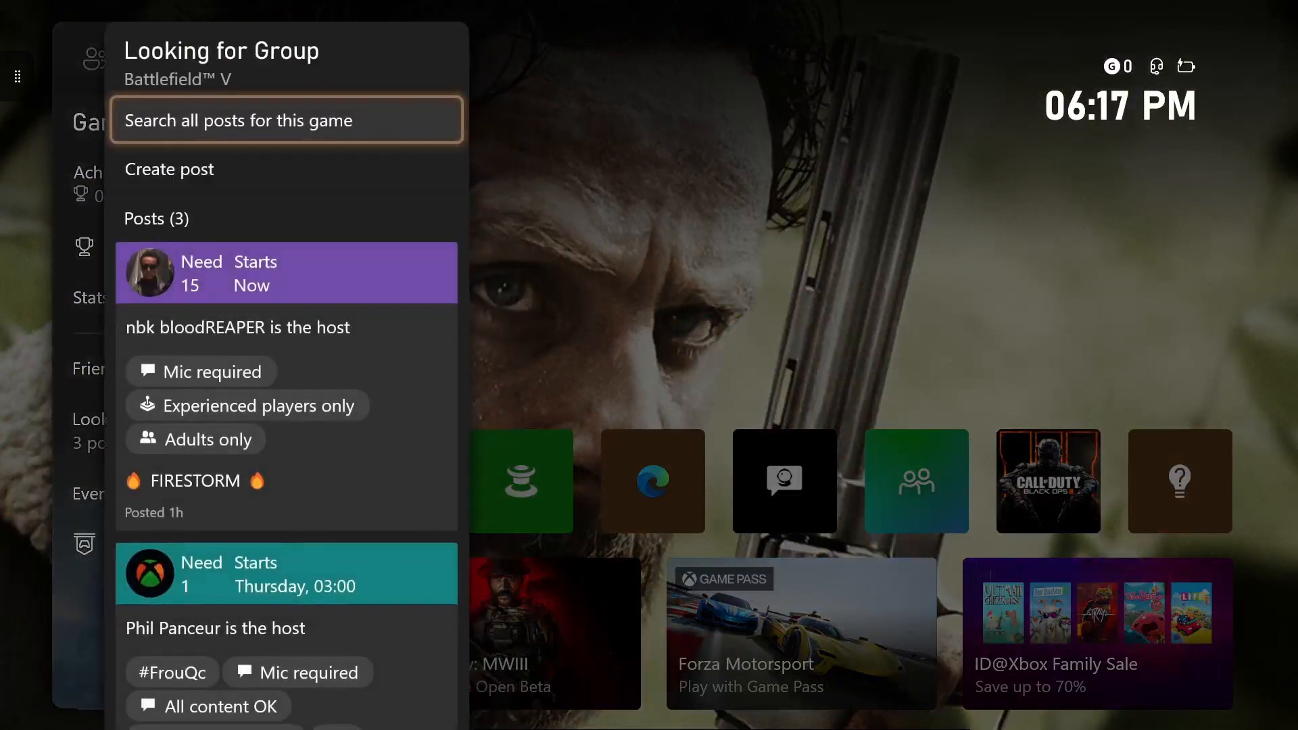
# - Create a new group post with day Friday, start time 18:00 and 15 players needed
pyautogui.click(169, 169)
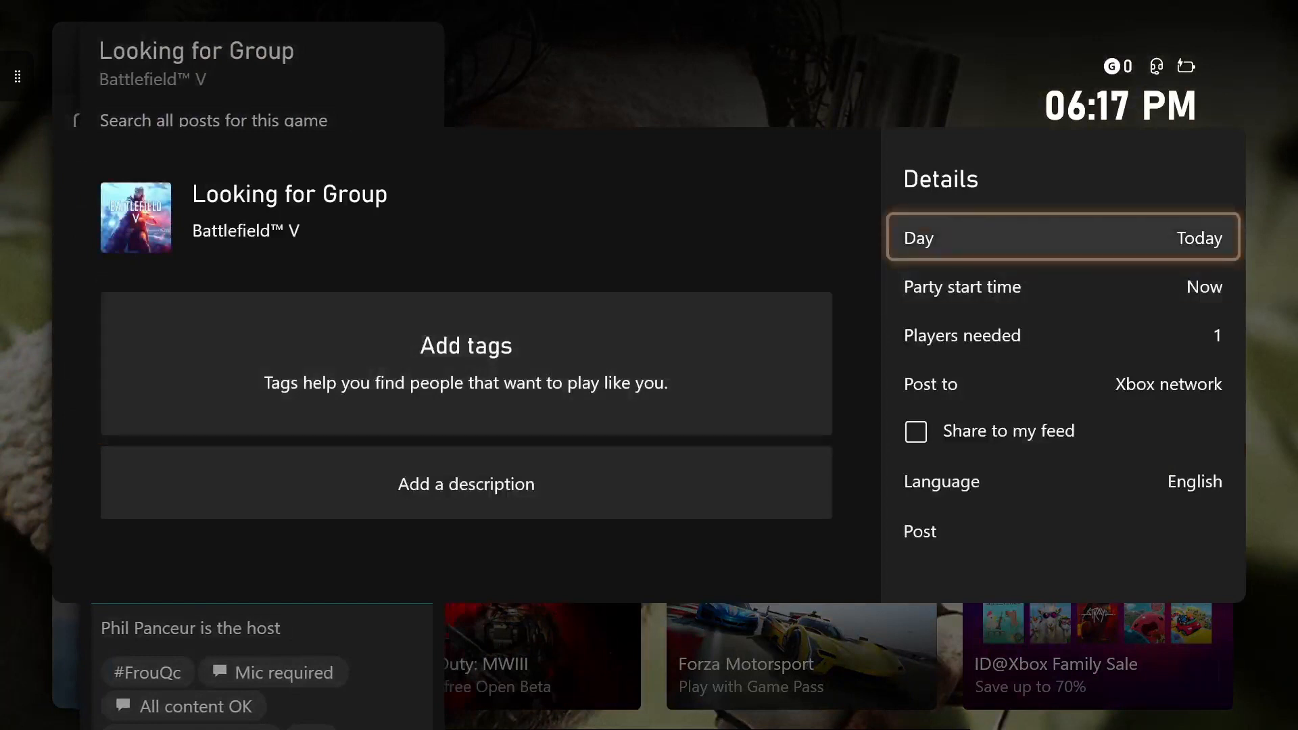
pyautogui.click(1063, 237)
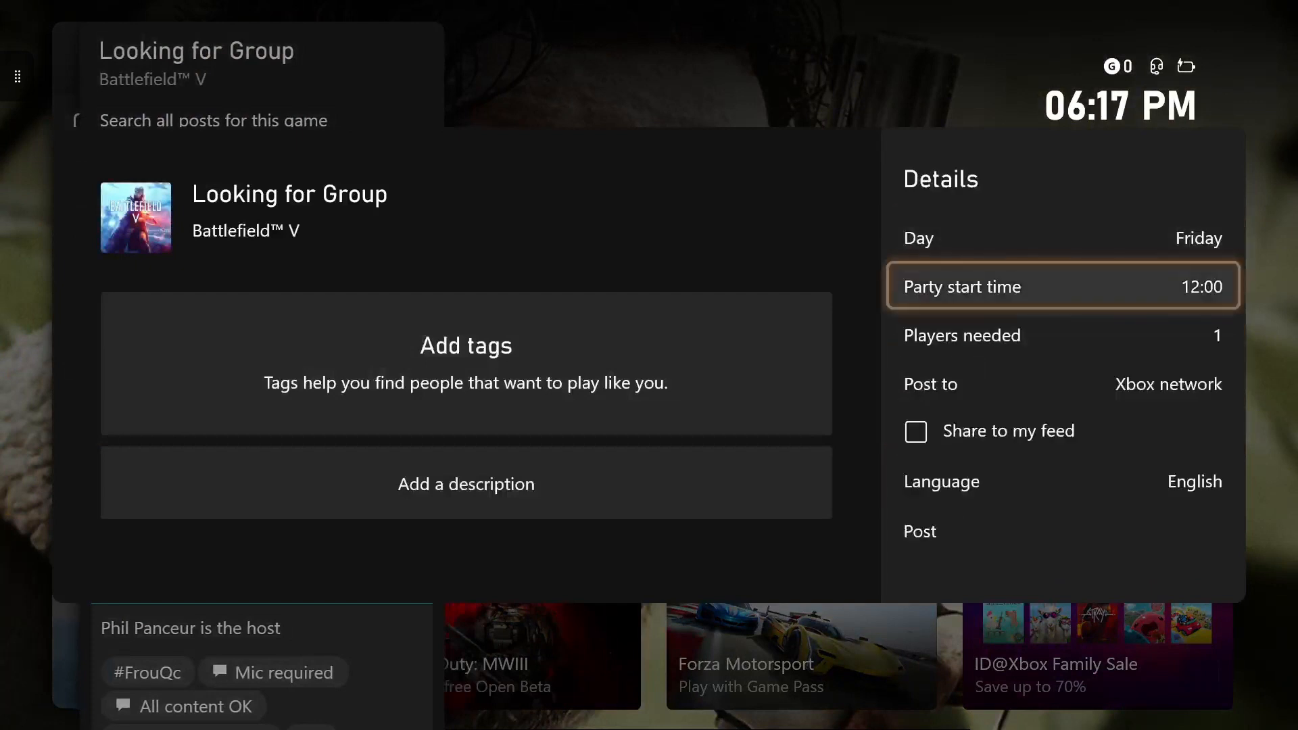
pyautogui.click(1061, 286)
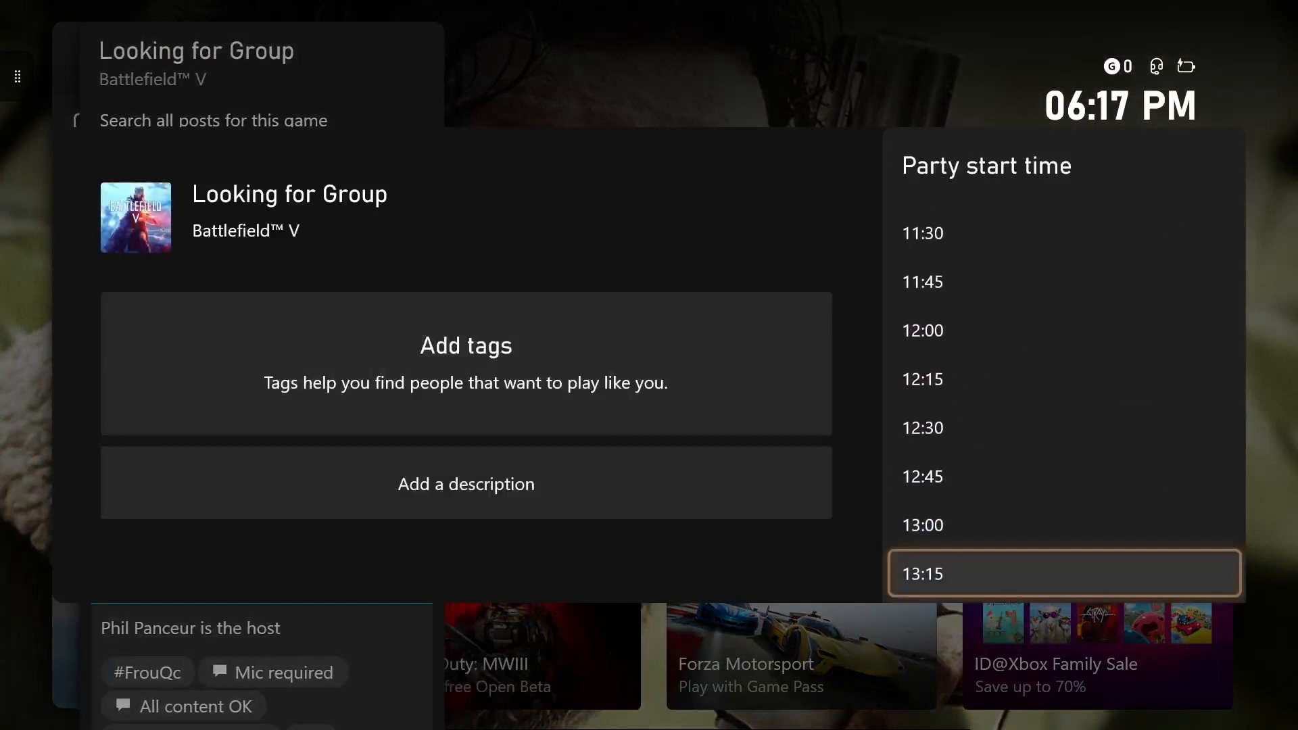
pyautogui.scroll(-3)
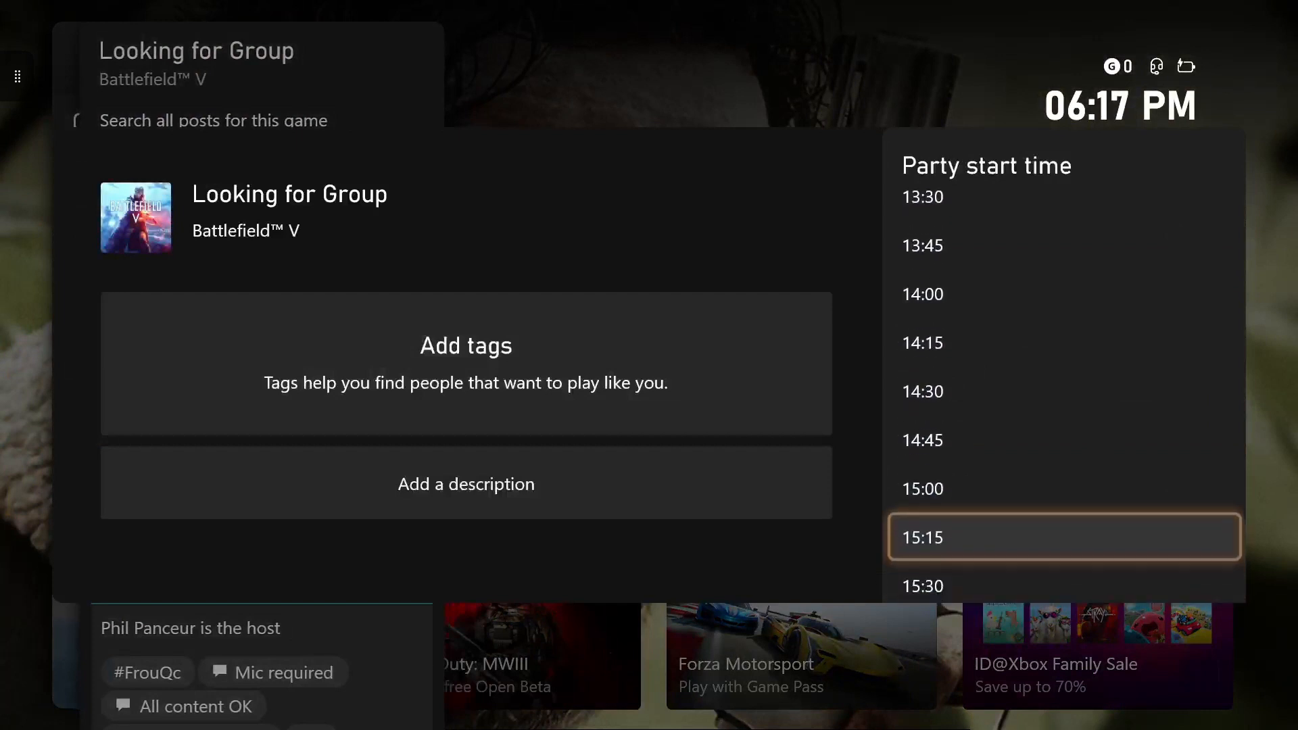
pyautogui.scroll(-3)
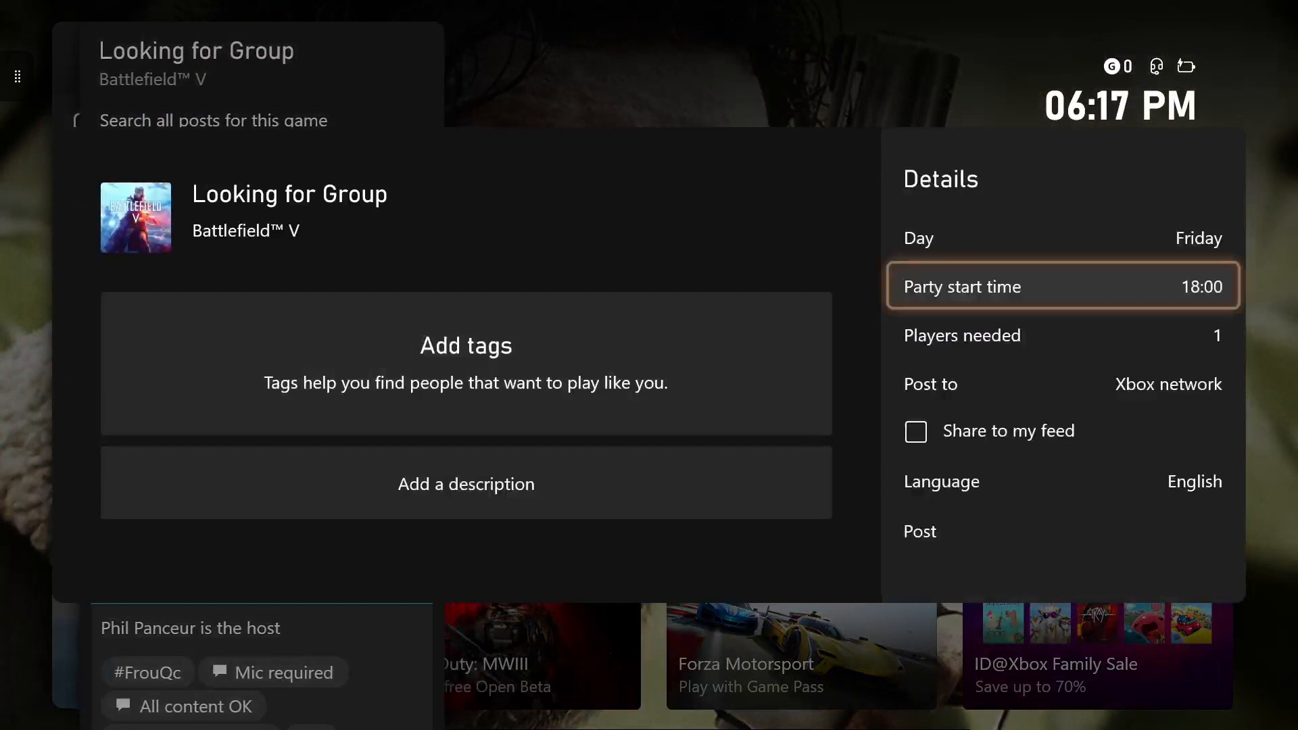
pyautogui.click(1063, 336)
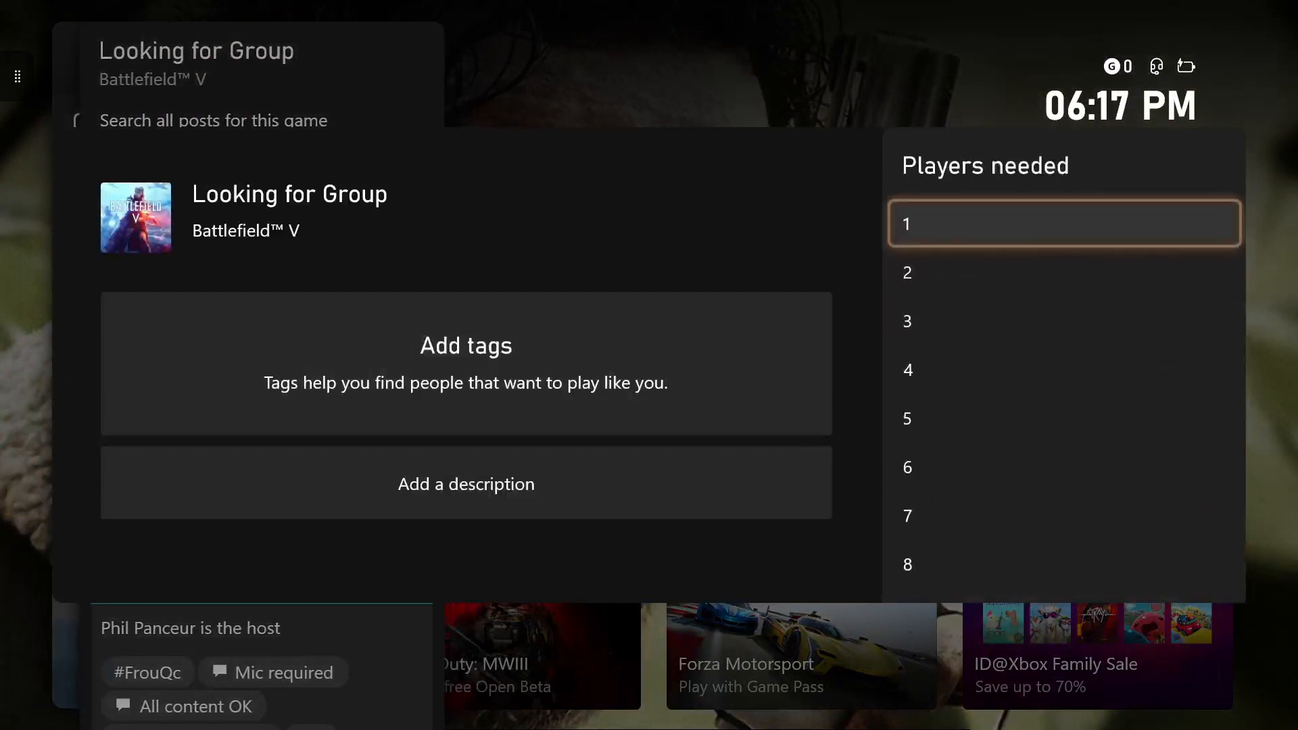
pyautogui.scroll(-3)
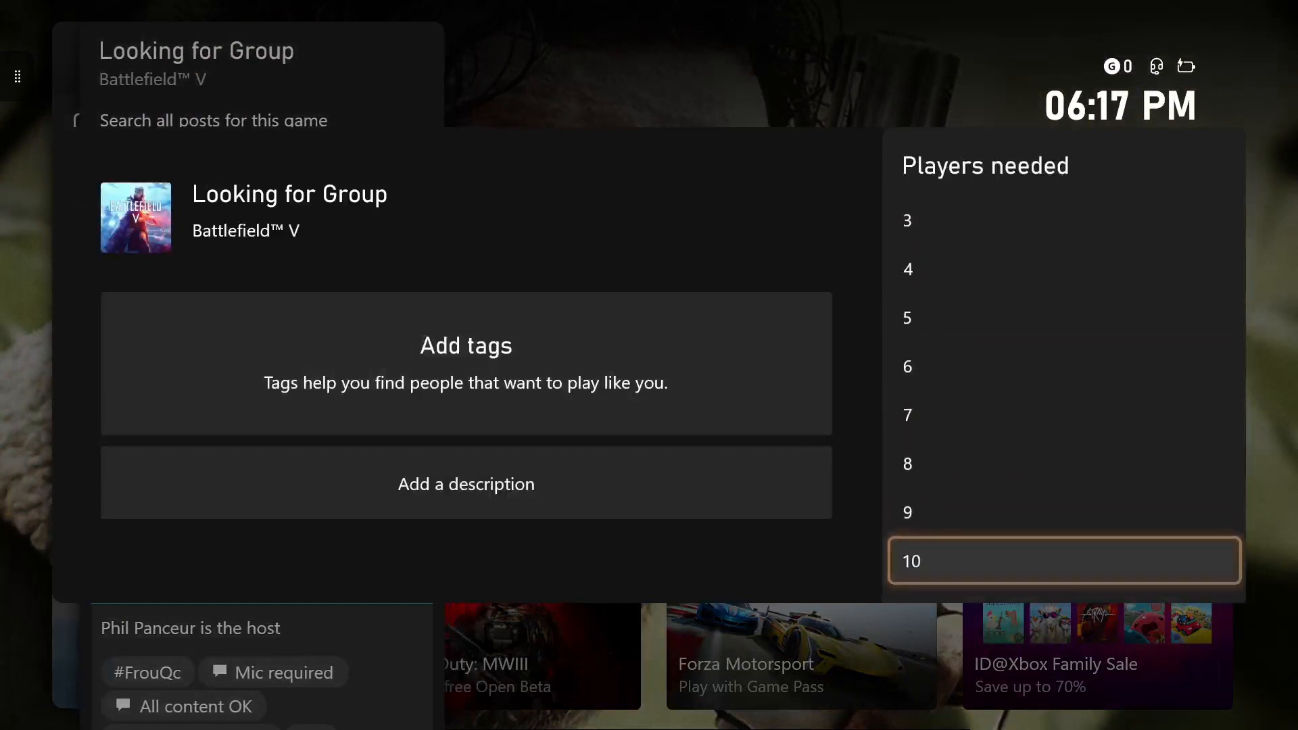
pyautogui.click(1063, 560)
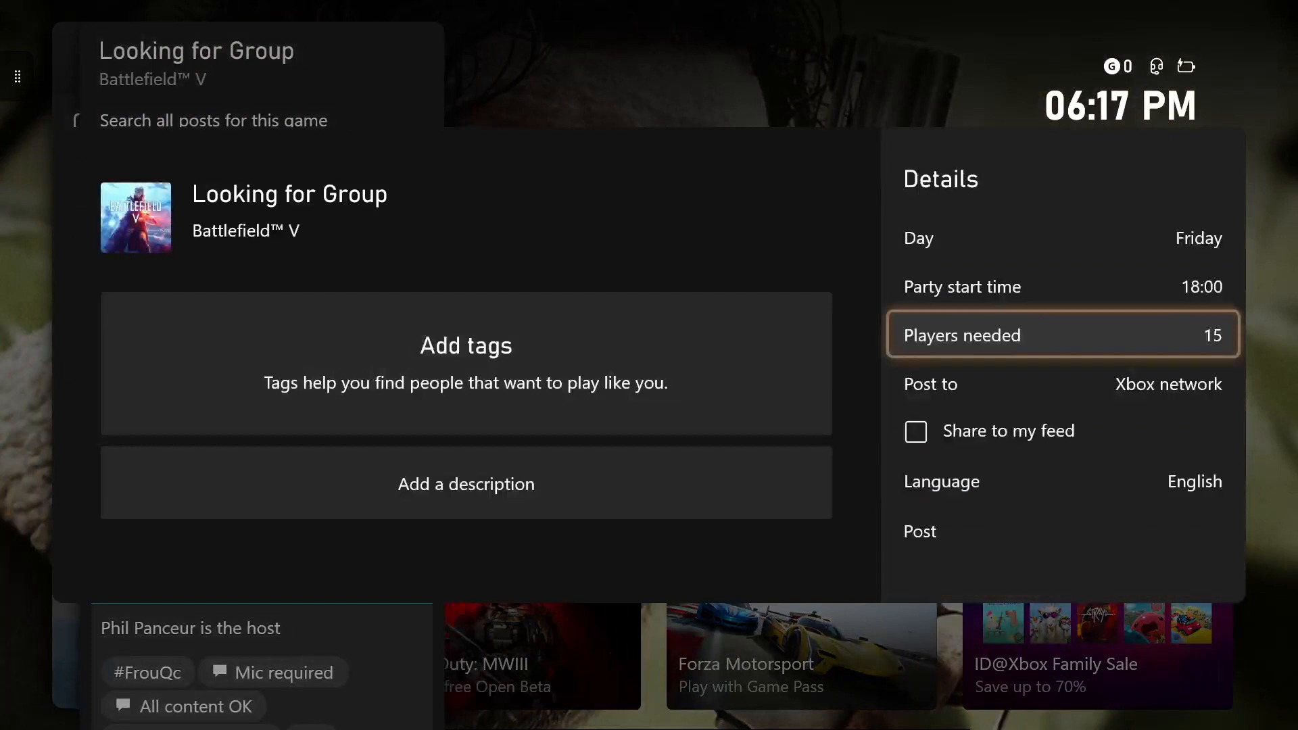
# - Set the post to Friends only and keep English as the language
pyautogui.click(1060, 384)
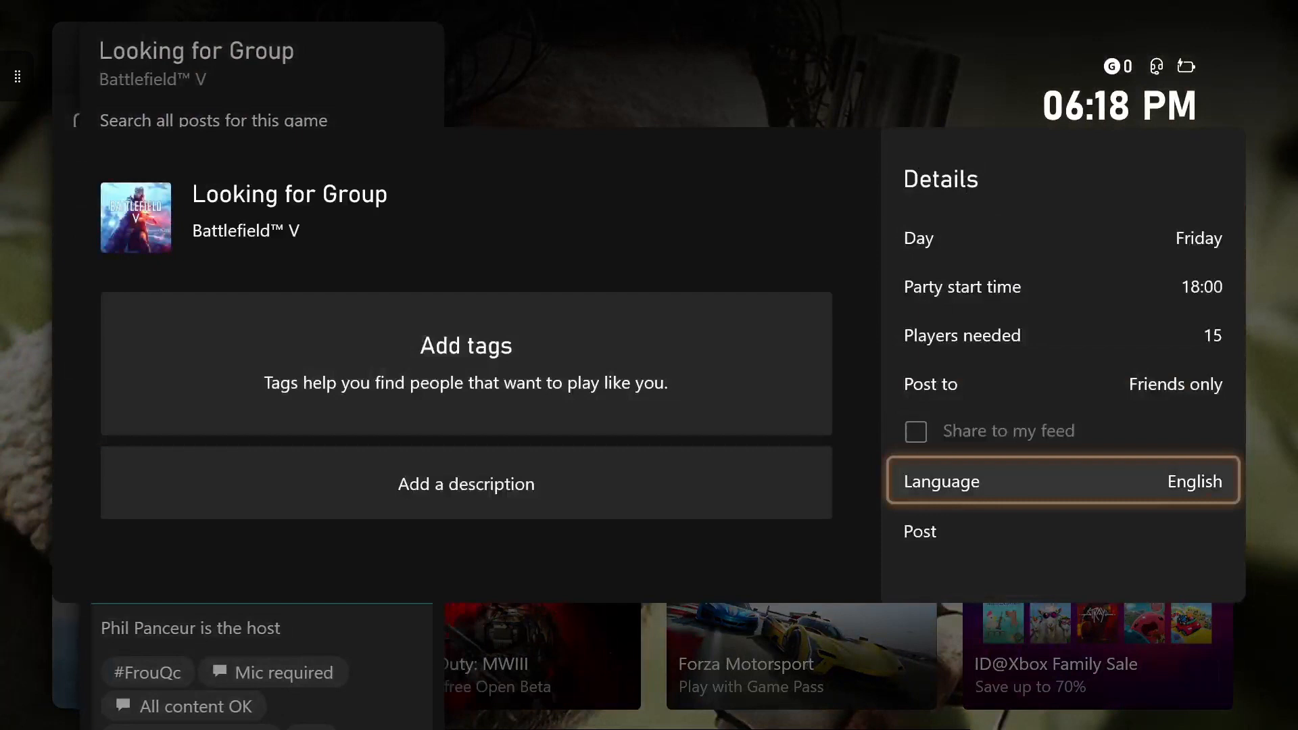
pyautogui.click(1063, 481)
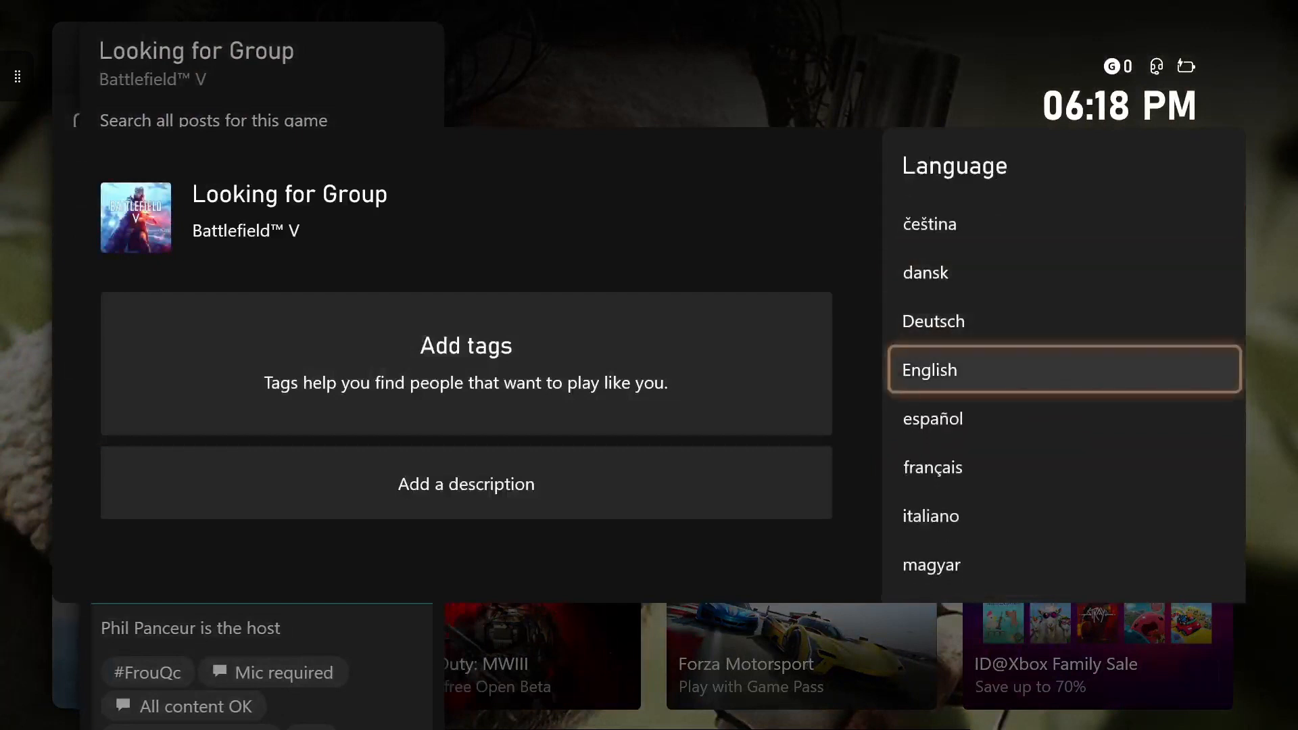
pyautogui.click(927, 370)
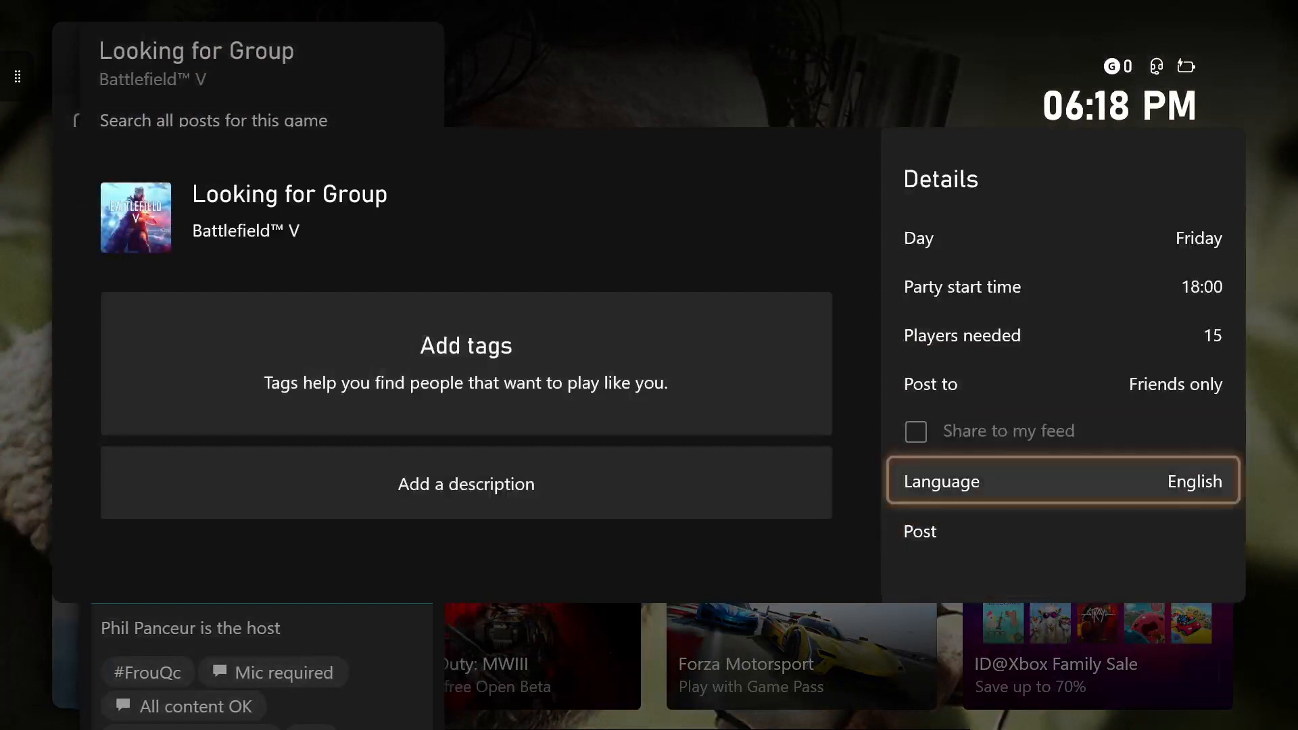
pyautogui.moveTo(465, 362)
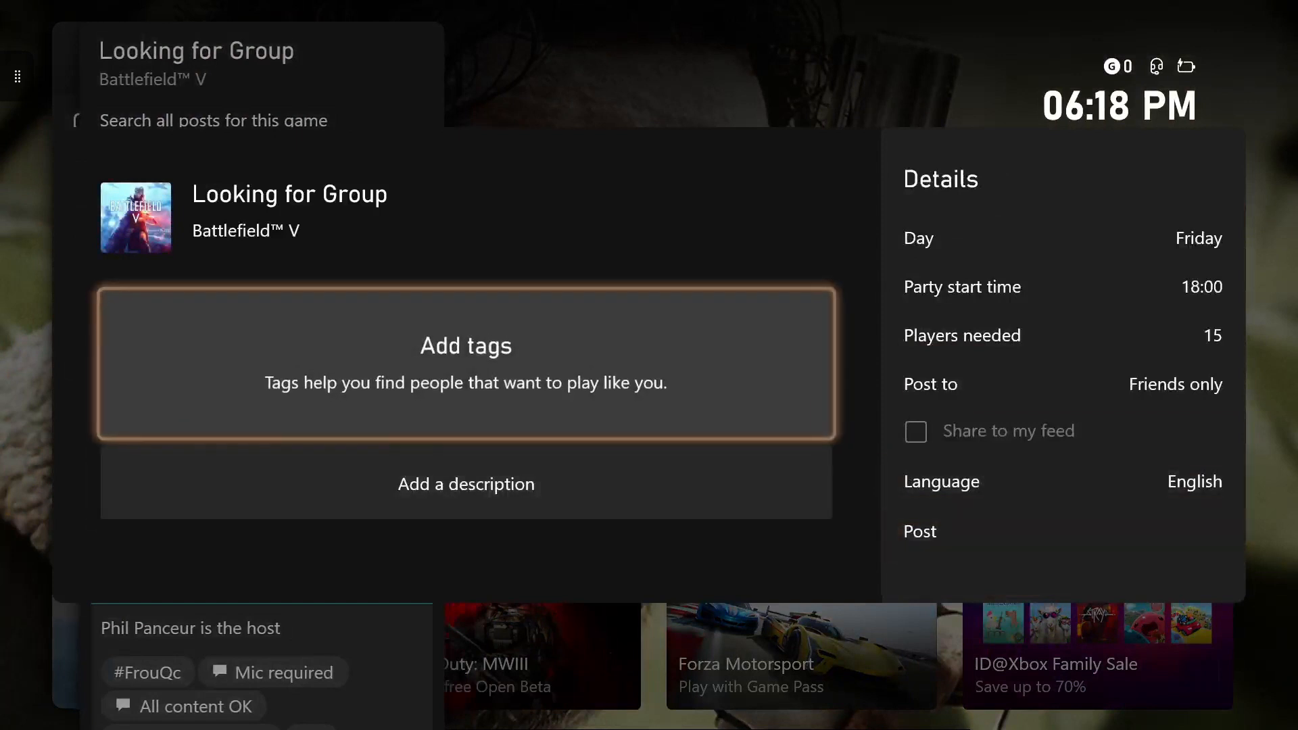
# - Add the Xbox tags Mic optional, All content OK, Trash-talking OK, Casual, Player vs player, All ages
pyautogui.click(466, 364)
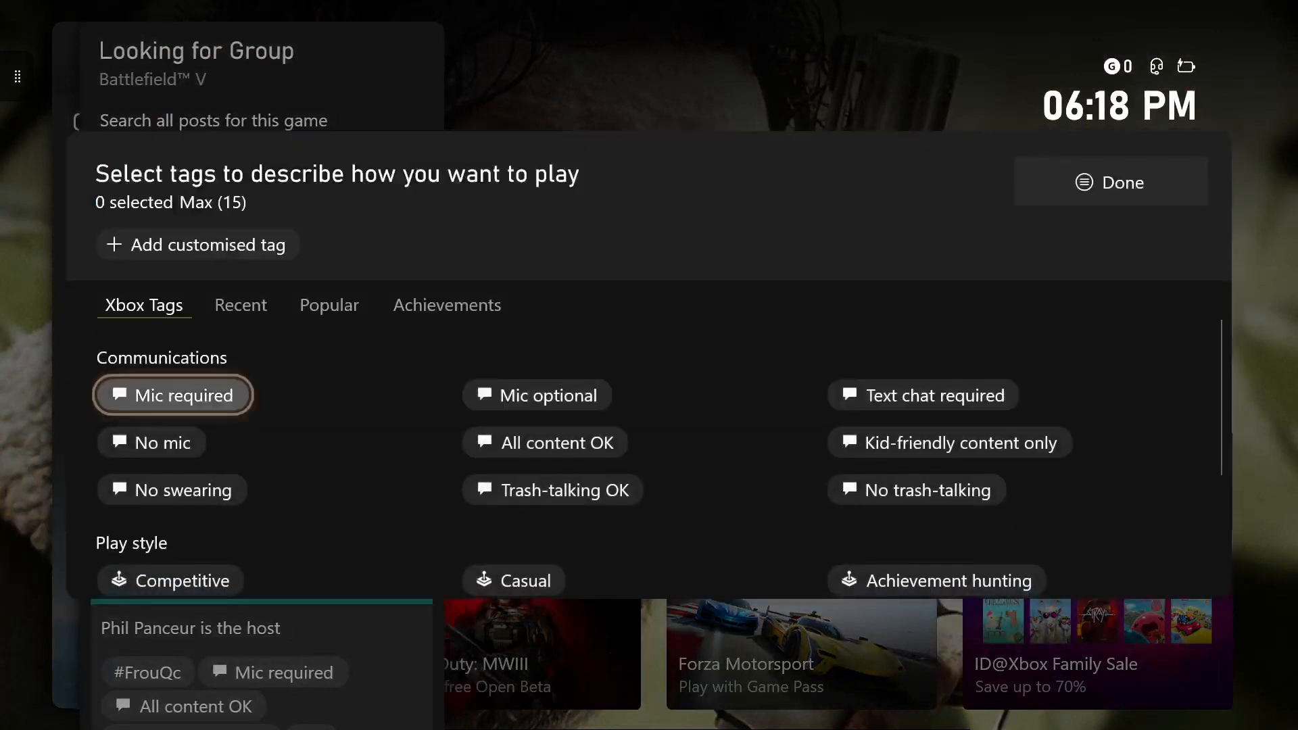
pyautogui.click(536, 395)
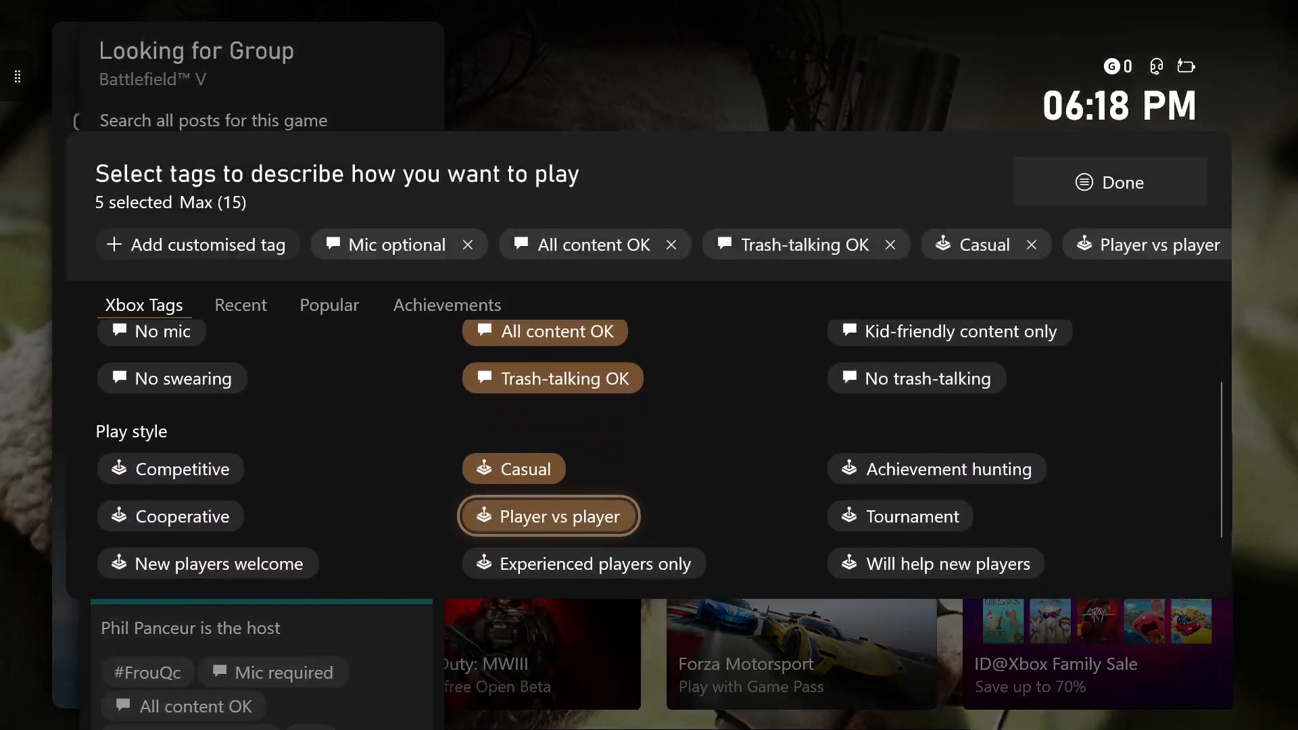
pyautogui.scroll(-3)
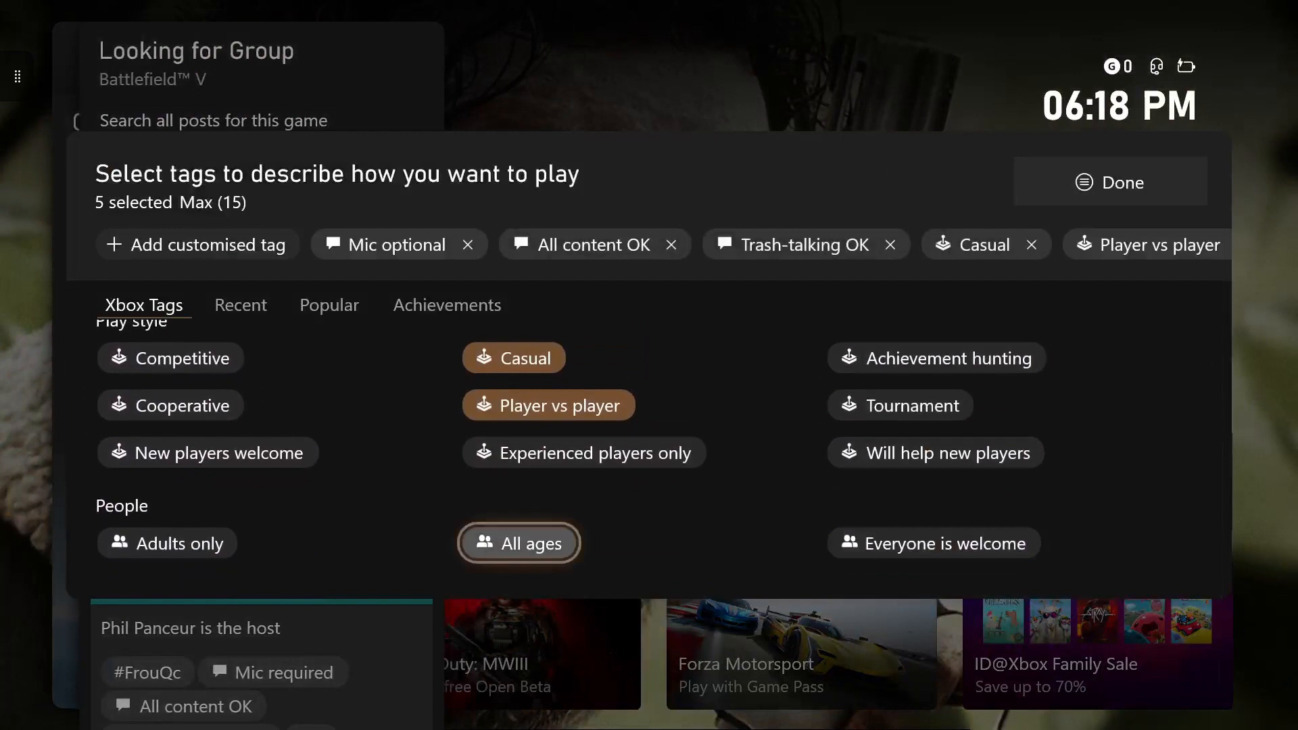
pyautogui.click(937, 384)
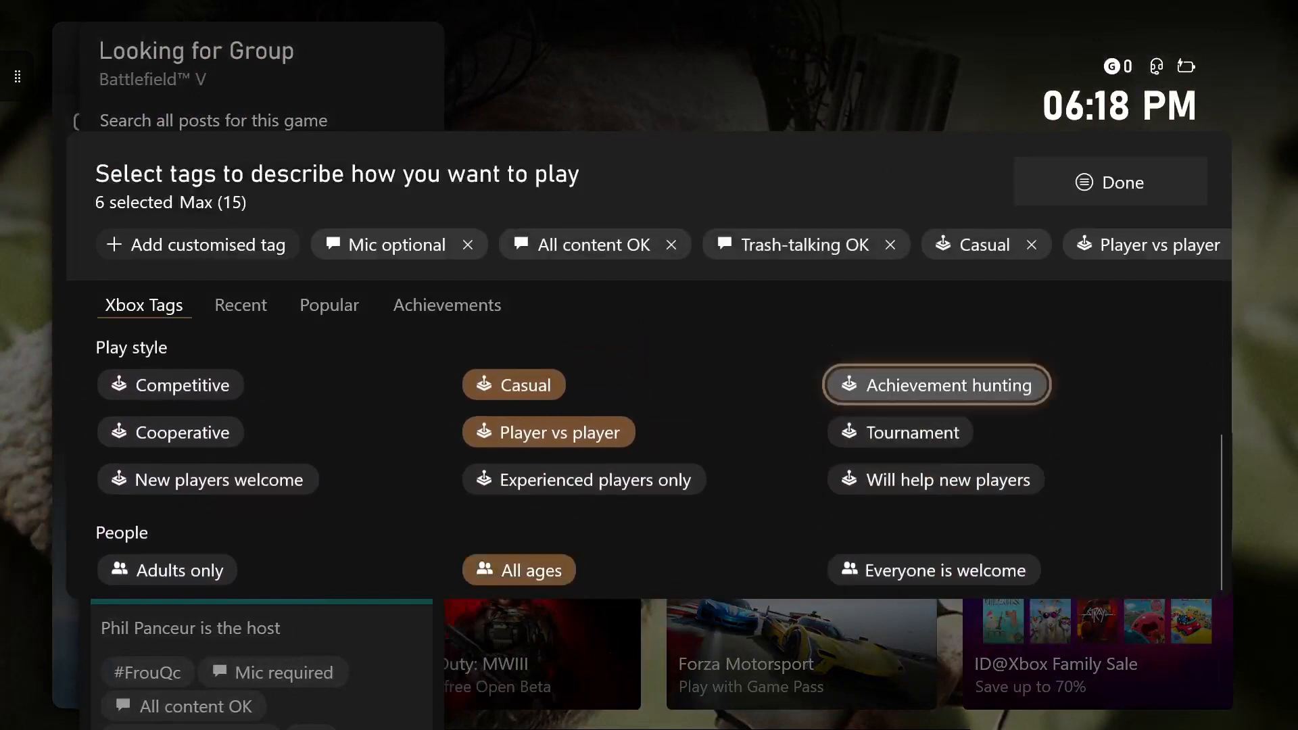
pyautogui.scroll(3)
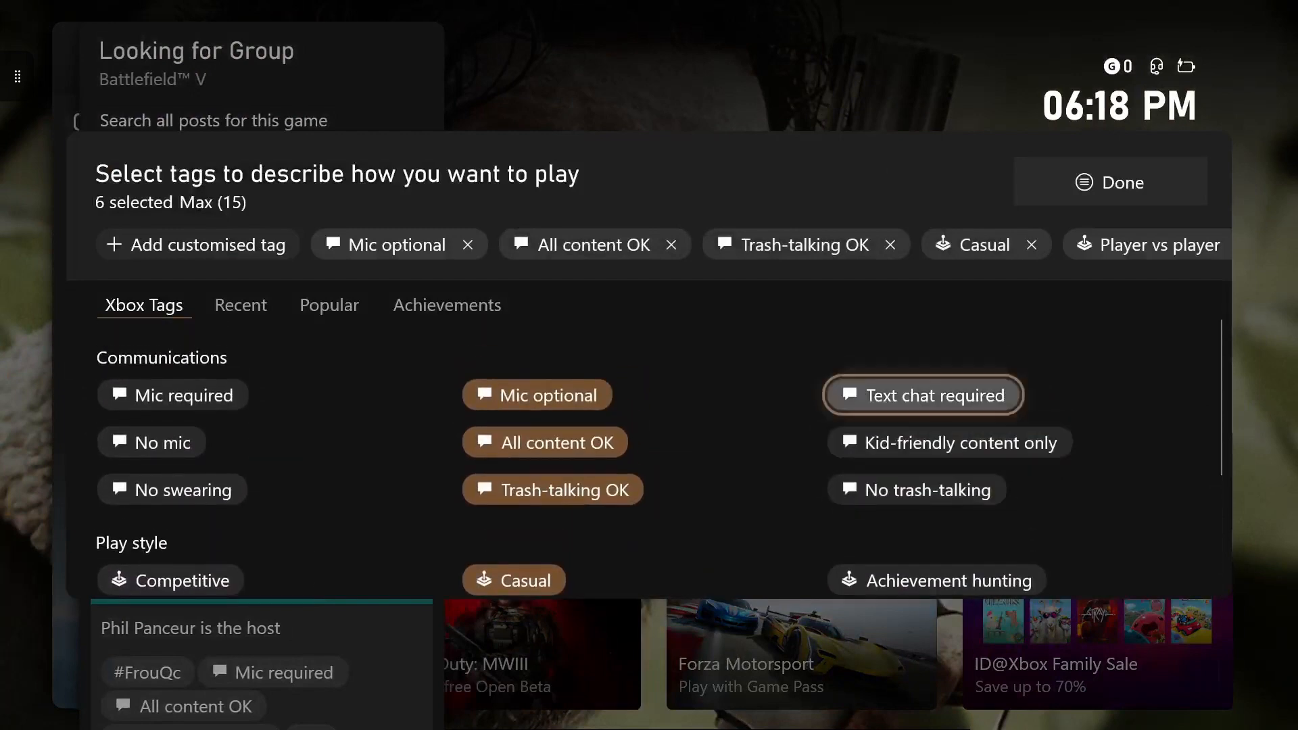
# - Browse the Recent, Popular and Achievements tag categories
pyautogui.click(240, 305)
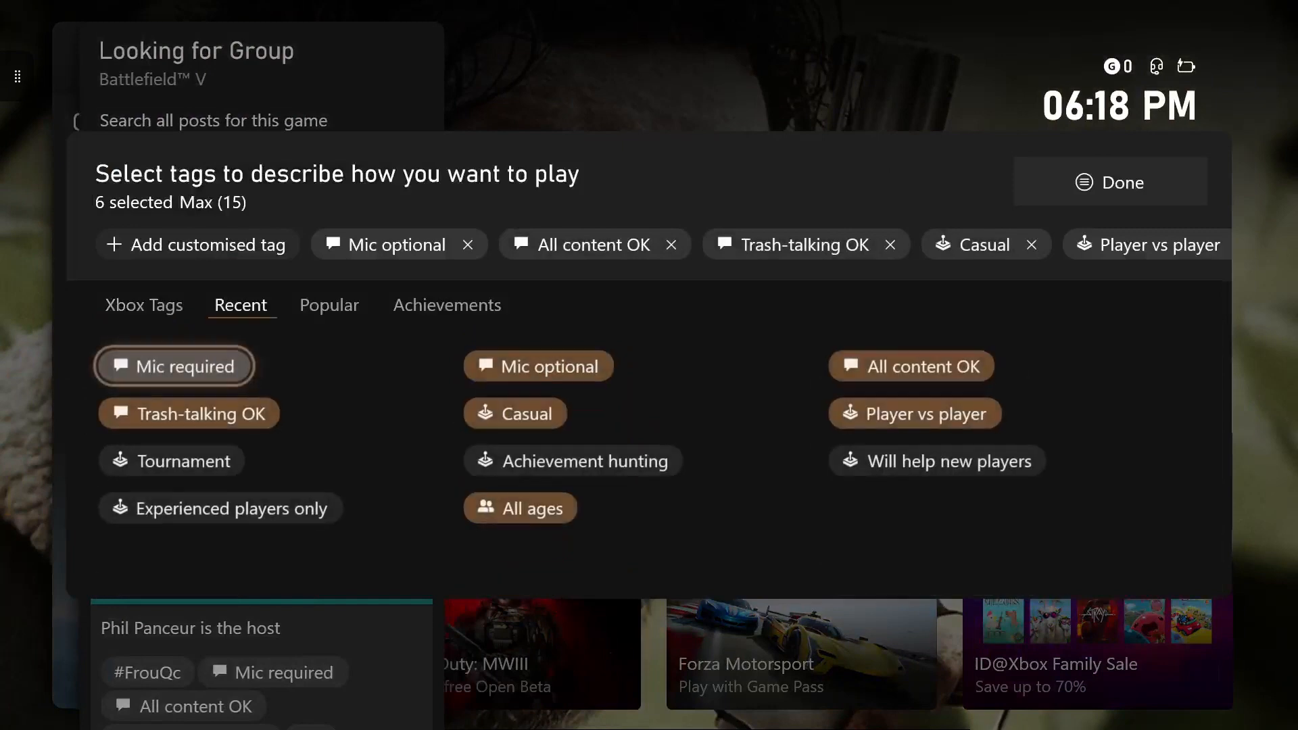
pyautogui.click(329, 306)
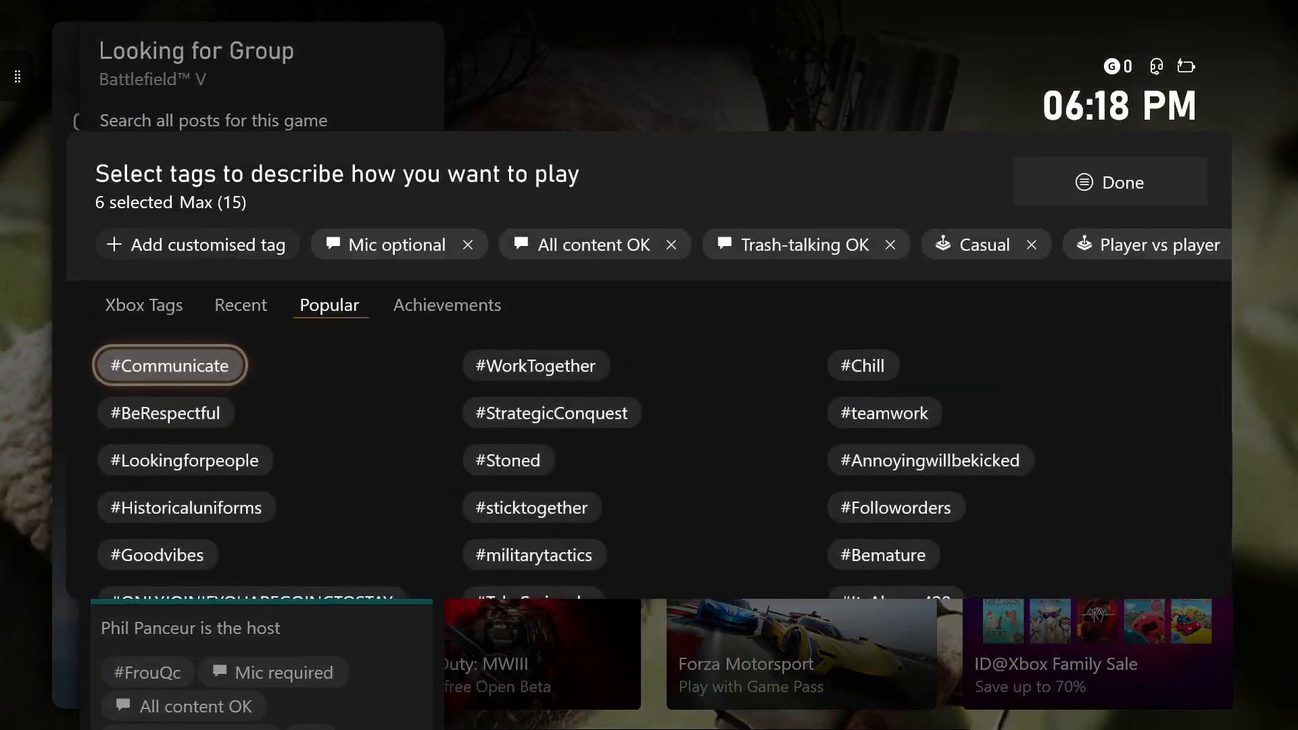
pyautogui.click(446, 305)
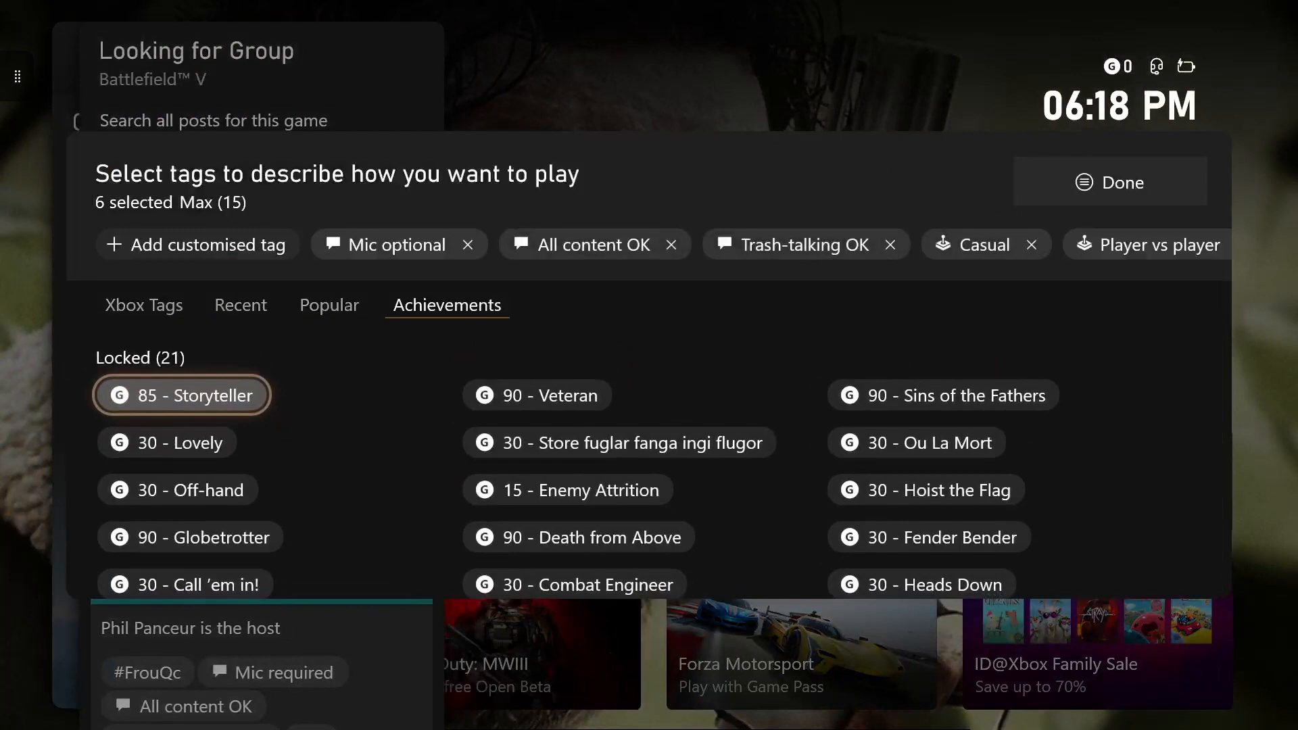
pyautogui.scroll(-3)
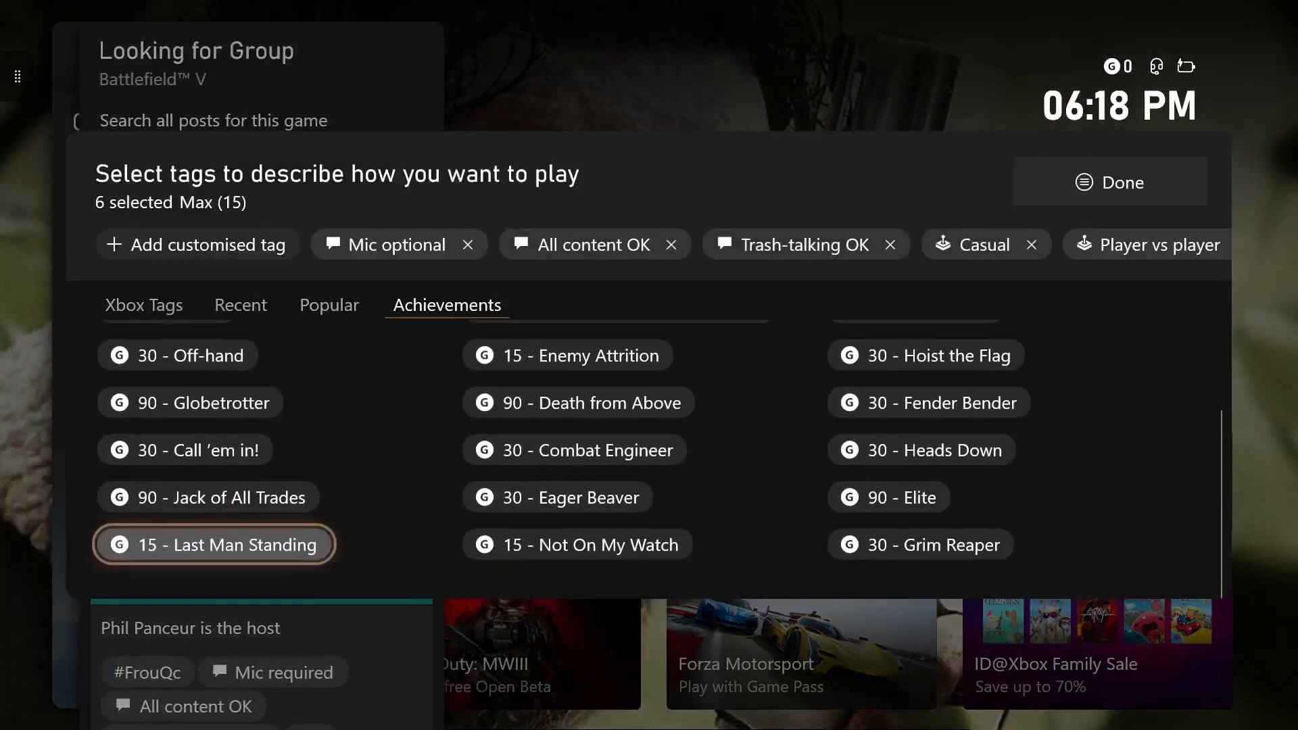
pyautogui.scroll(3)
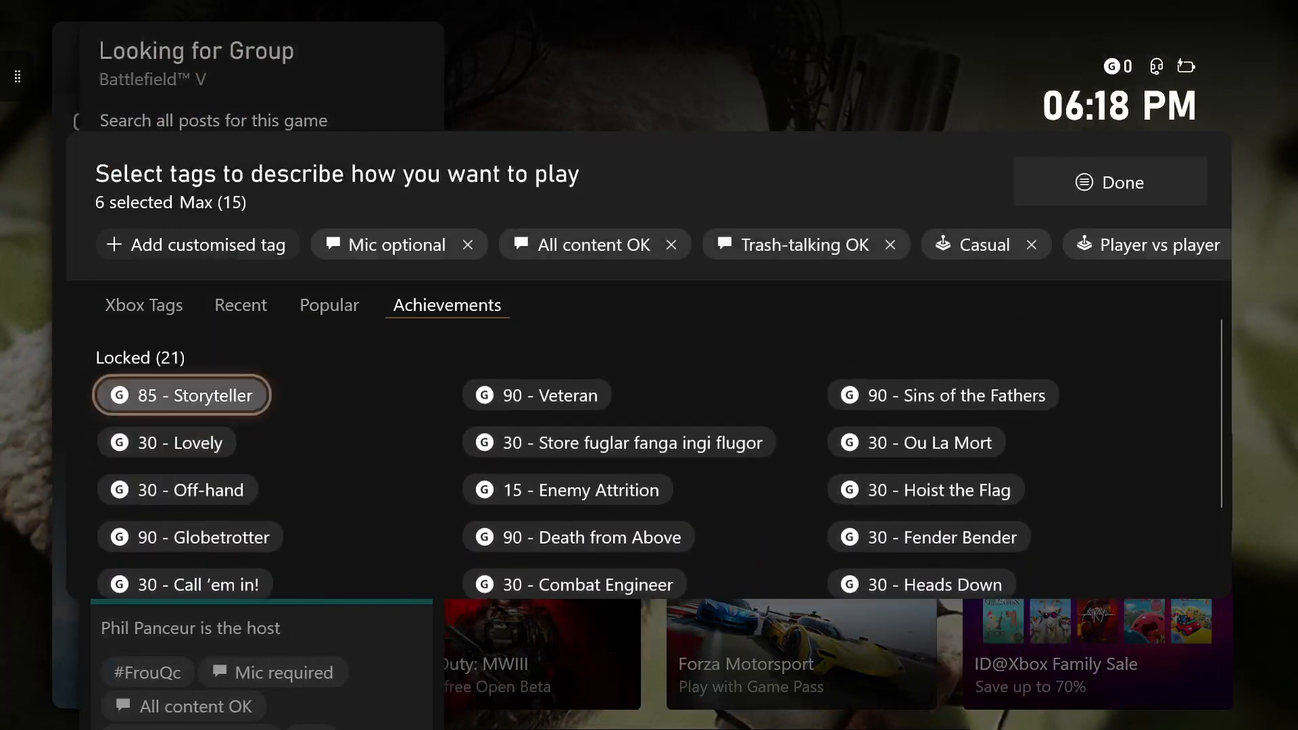
pyautogui.click(329, 305)
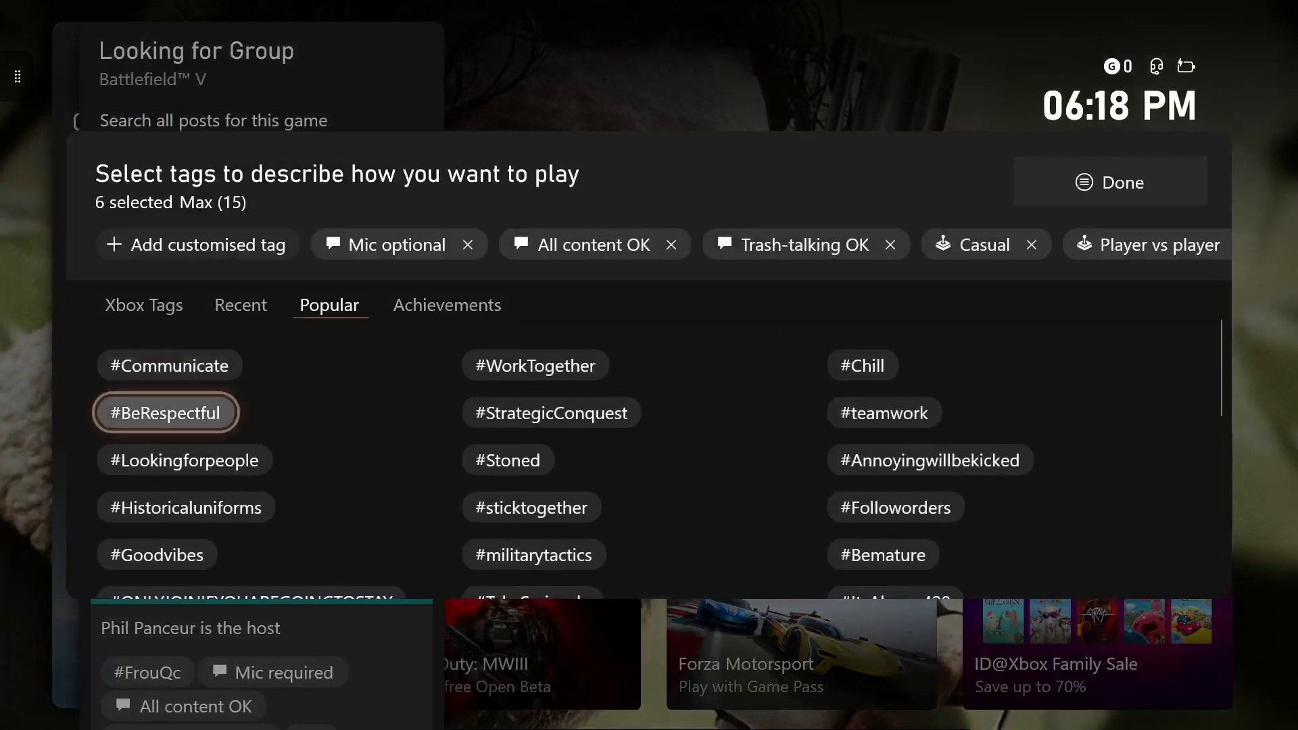
pyautogui.scroll(-3)
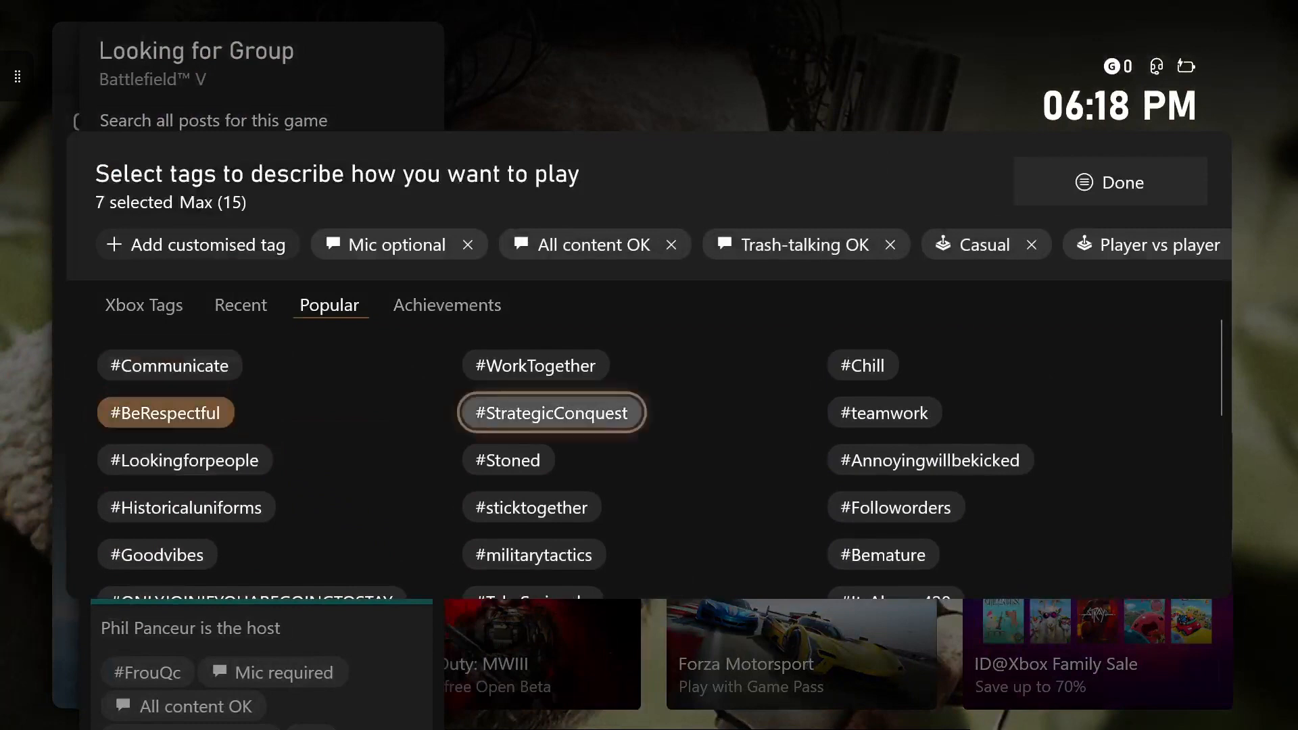
# - Pick #sticktogether, #Followorders and Death from Above, then back out of tag selection
pyautogui.click(531, 507)
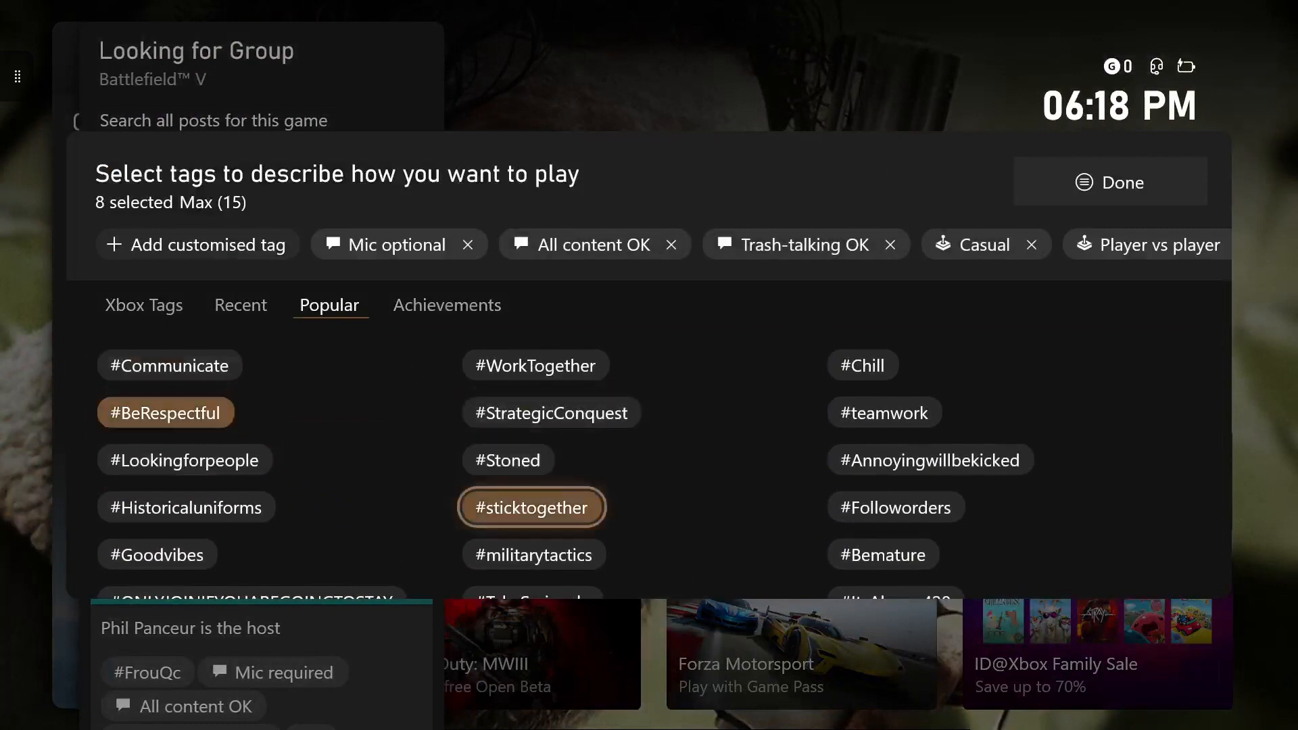
pyautogui.click(894, 507)
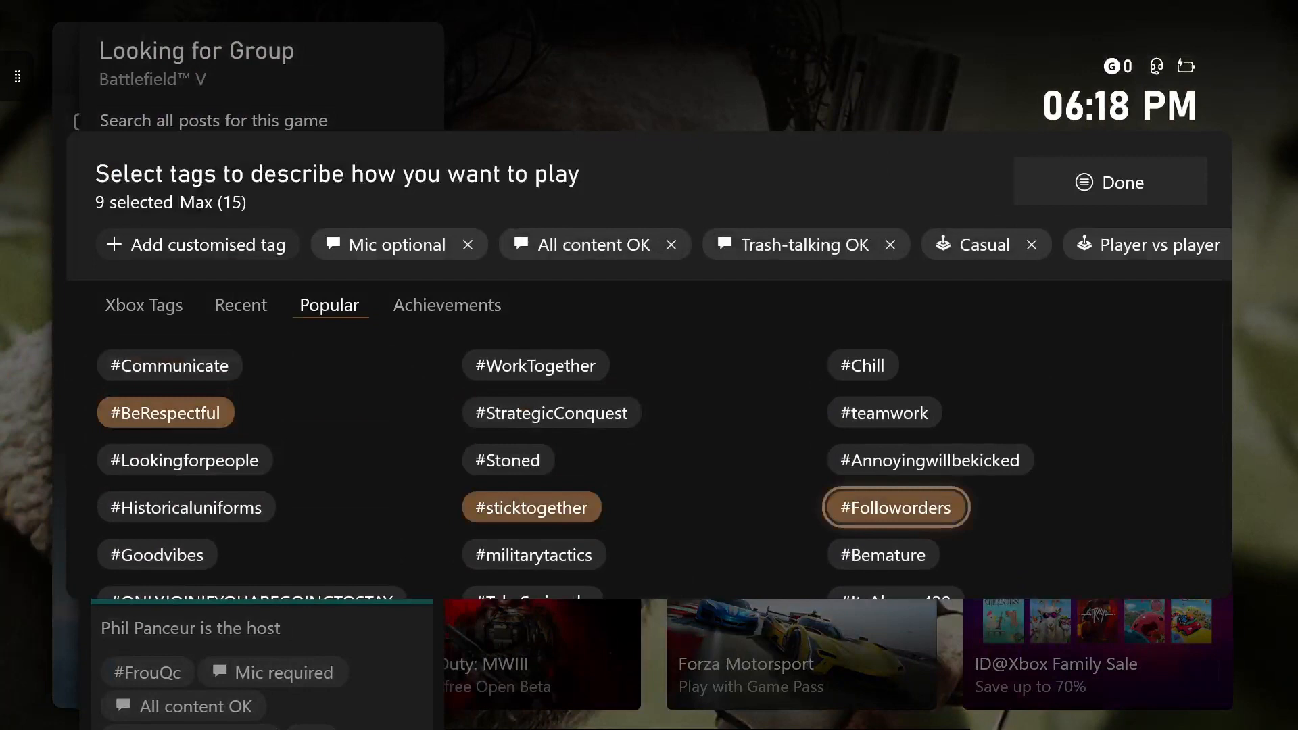
pyautogui.click(447, 305)
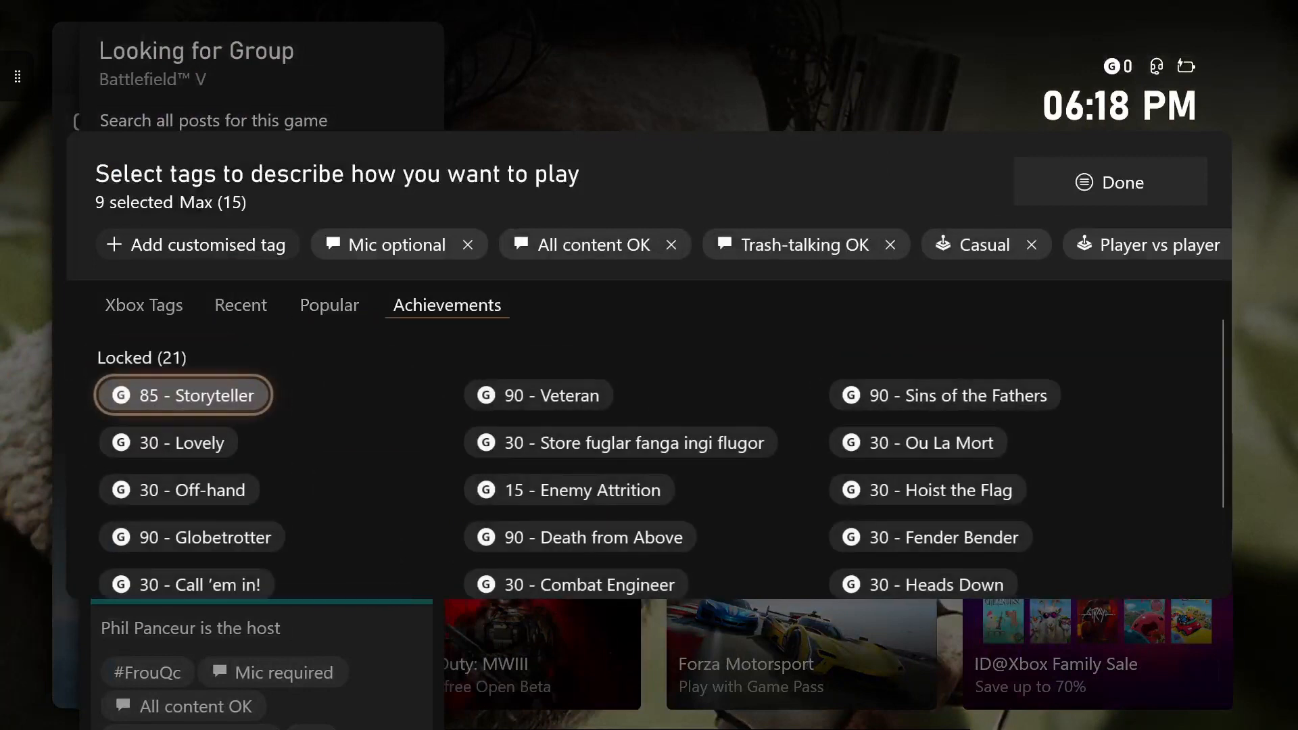
pyautogui.click(580, 536)
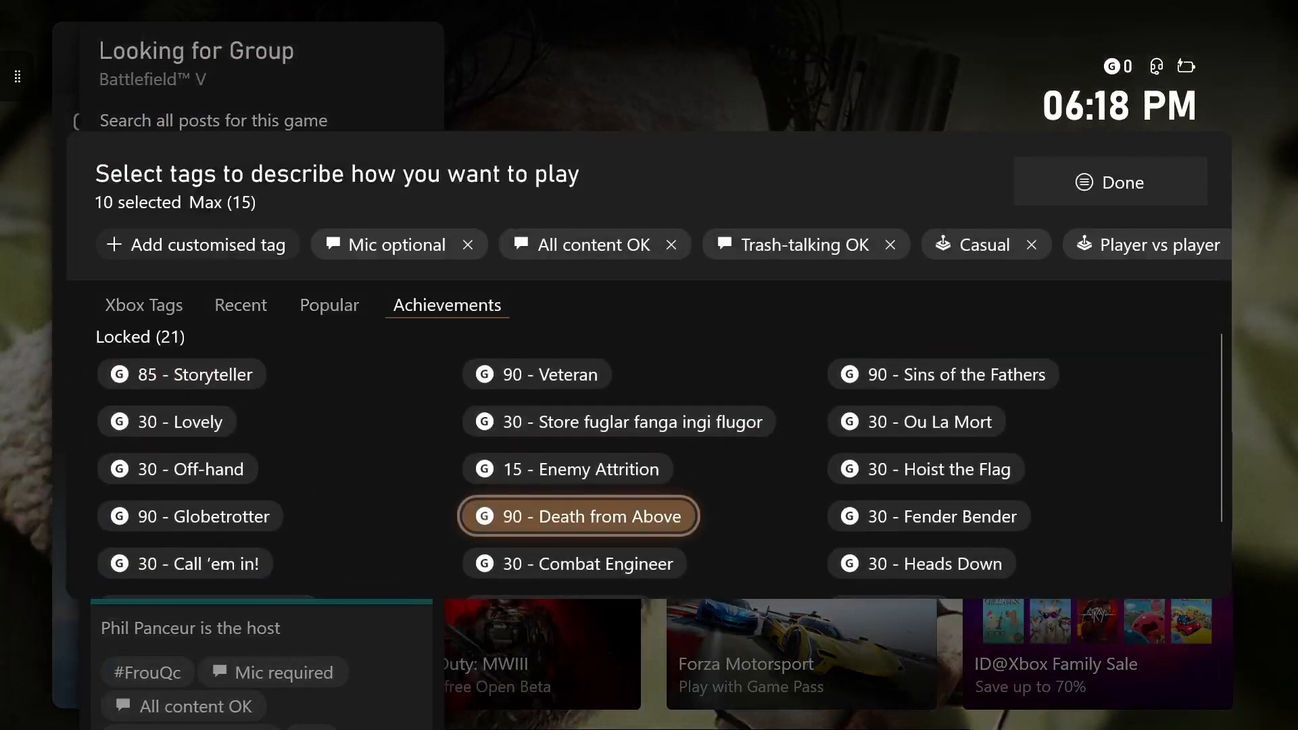
pyautogui.click(1110, 181)
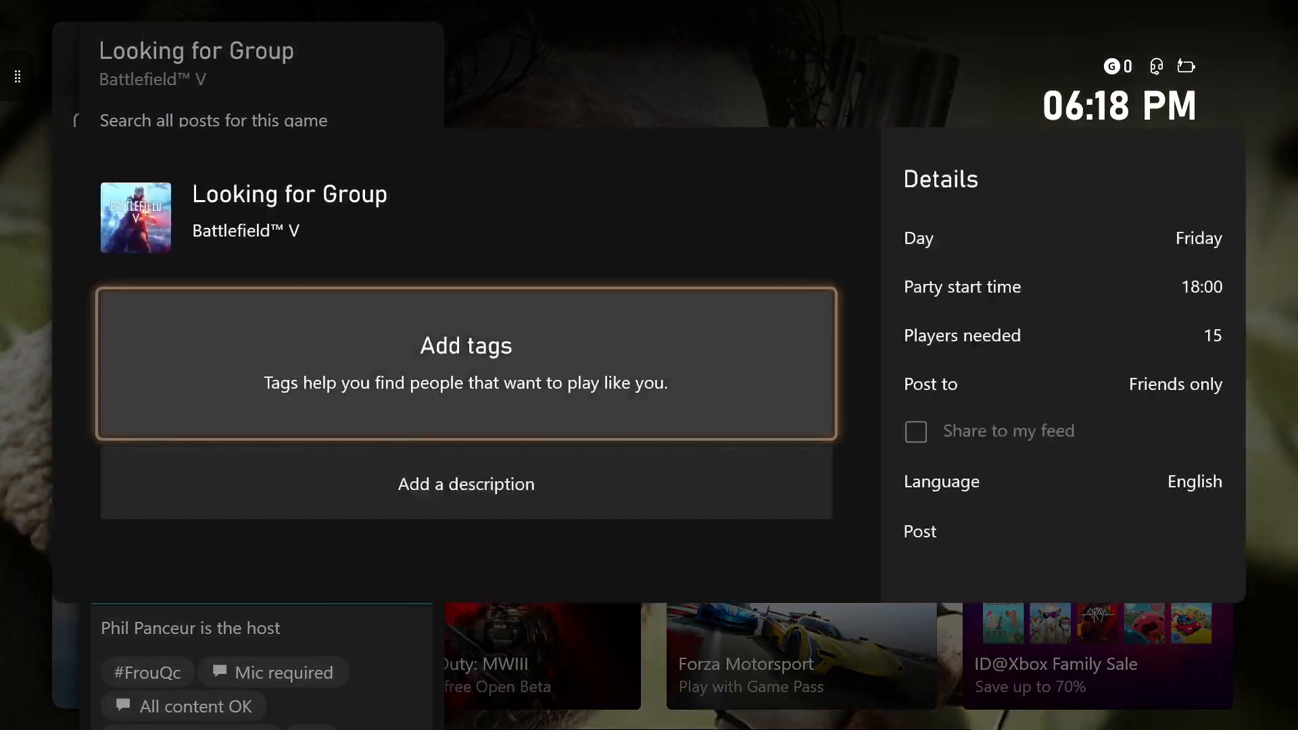
# - Add #WorkTogether, #StrategicConquest, #Annoyingwillbekicked and 90 - Veteran tags, and confirm with Done
pyautogui.click(466, 365)
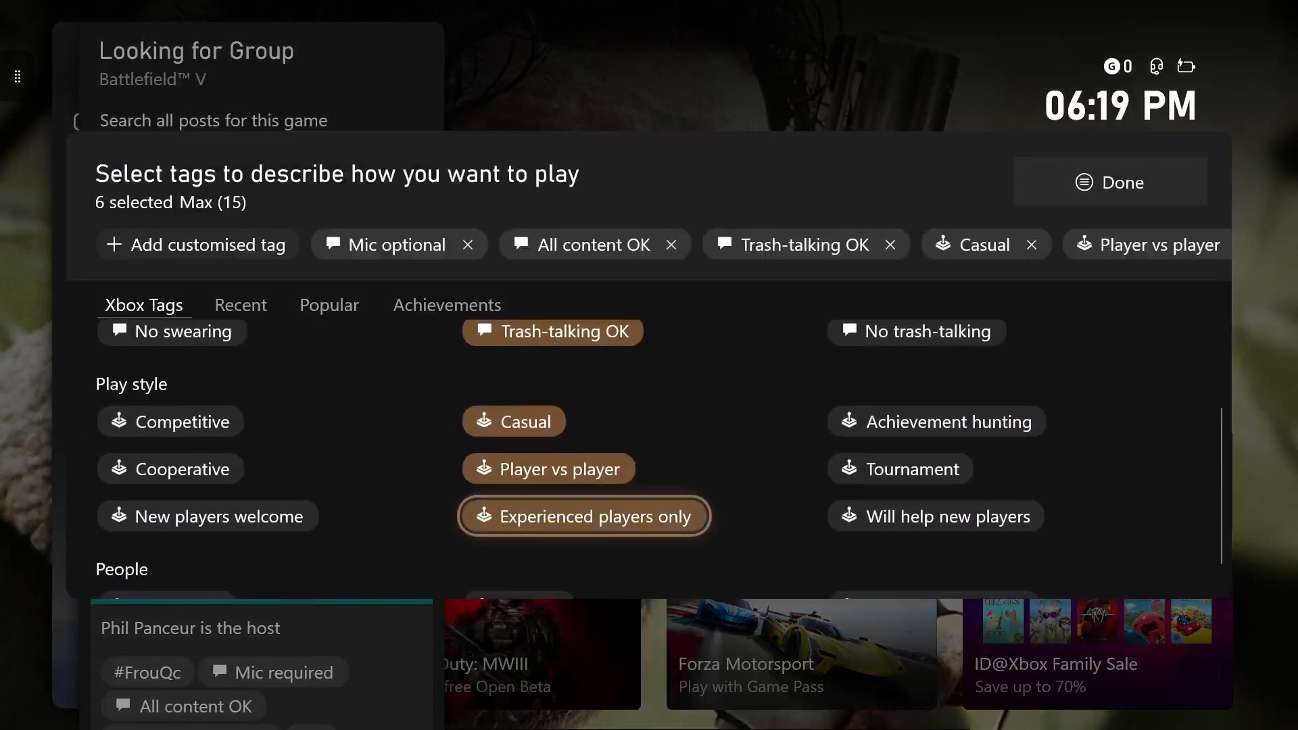
pyautogui.click(240, 305)
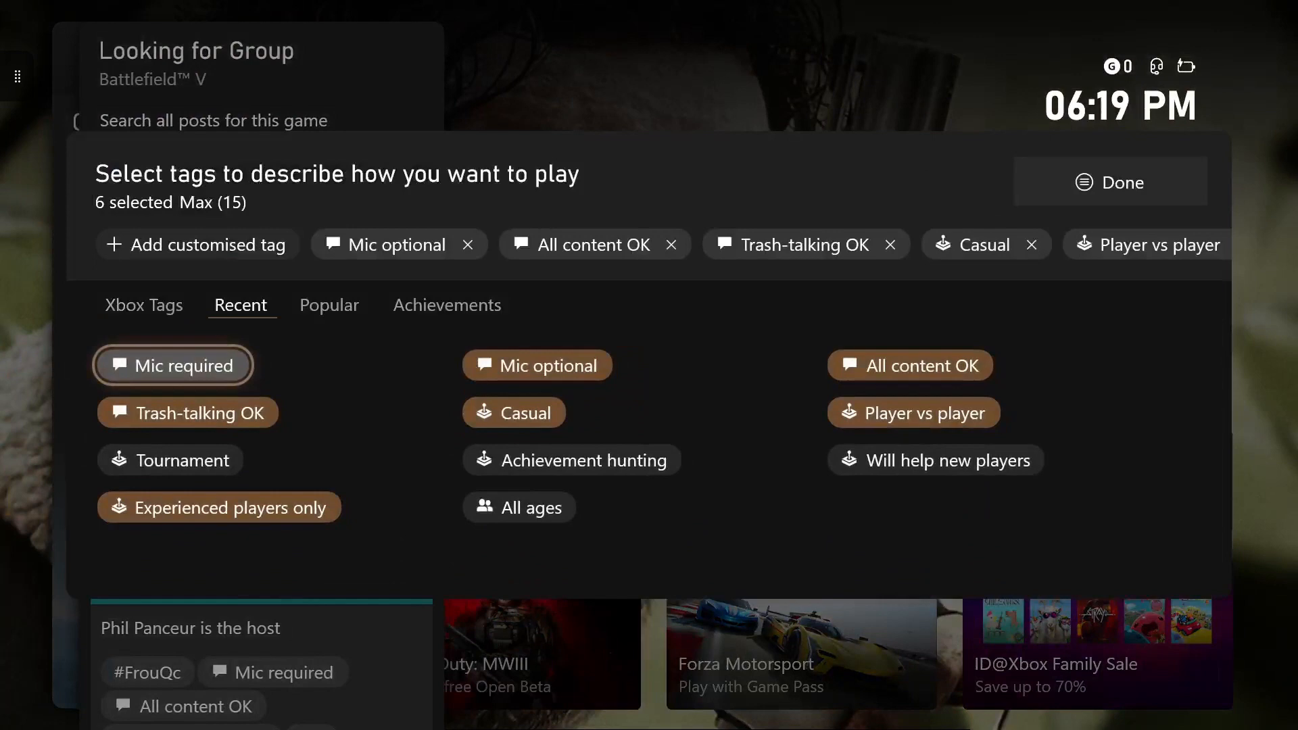
pyautogui.click(329, 305)
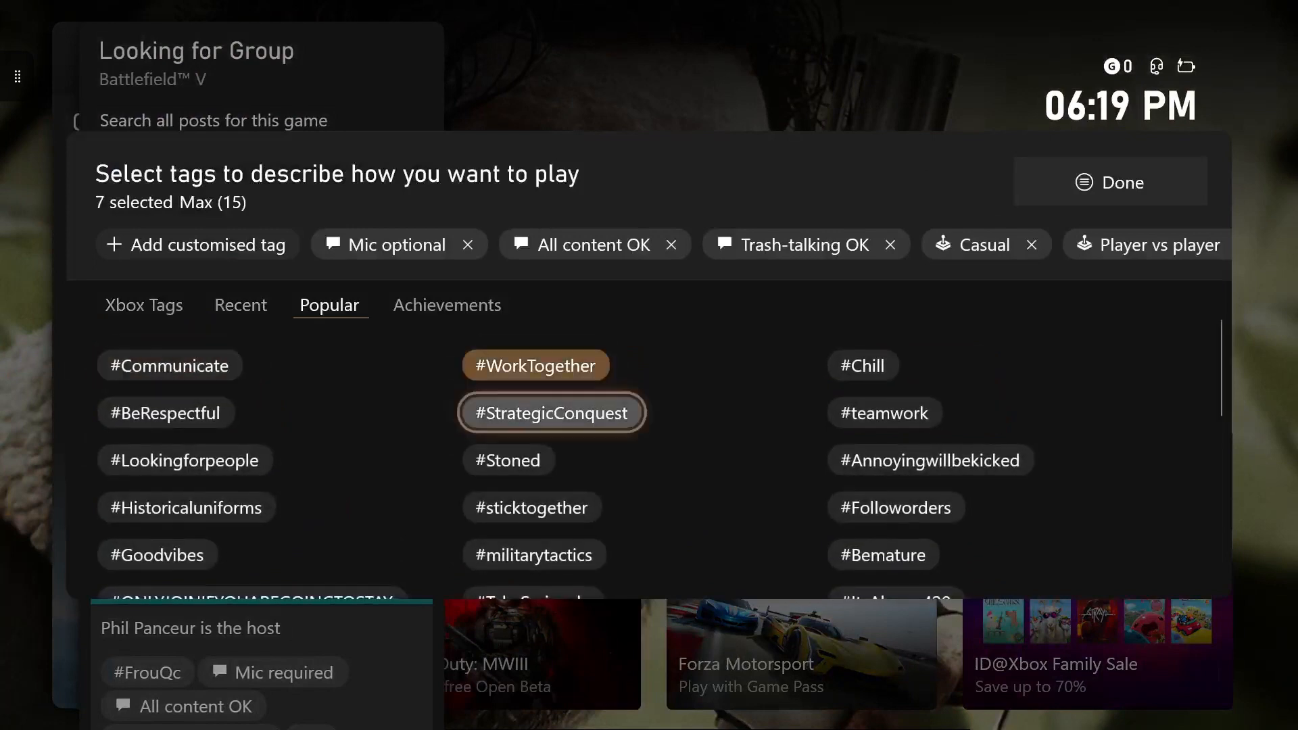
pyautogui.click(930, 460)
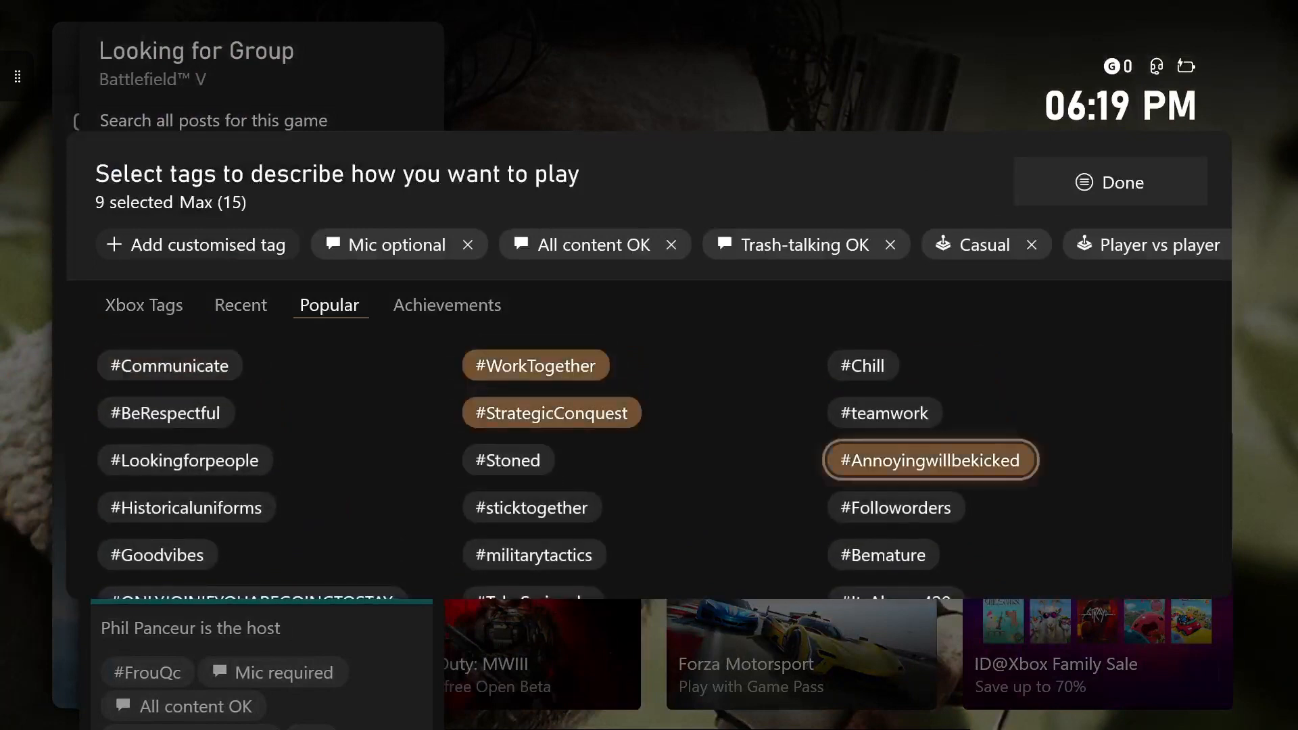
pyautogui.click(446, 305)
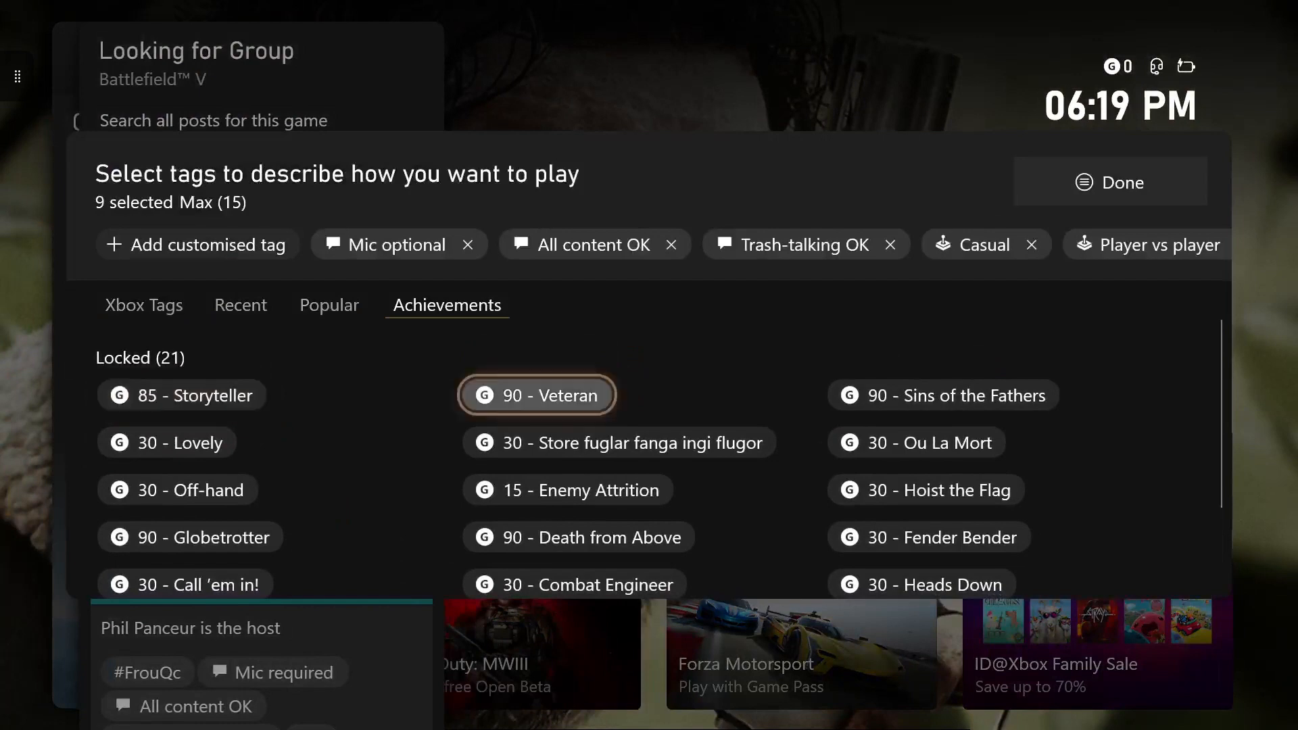
pyautogui.click(536, 395)
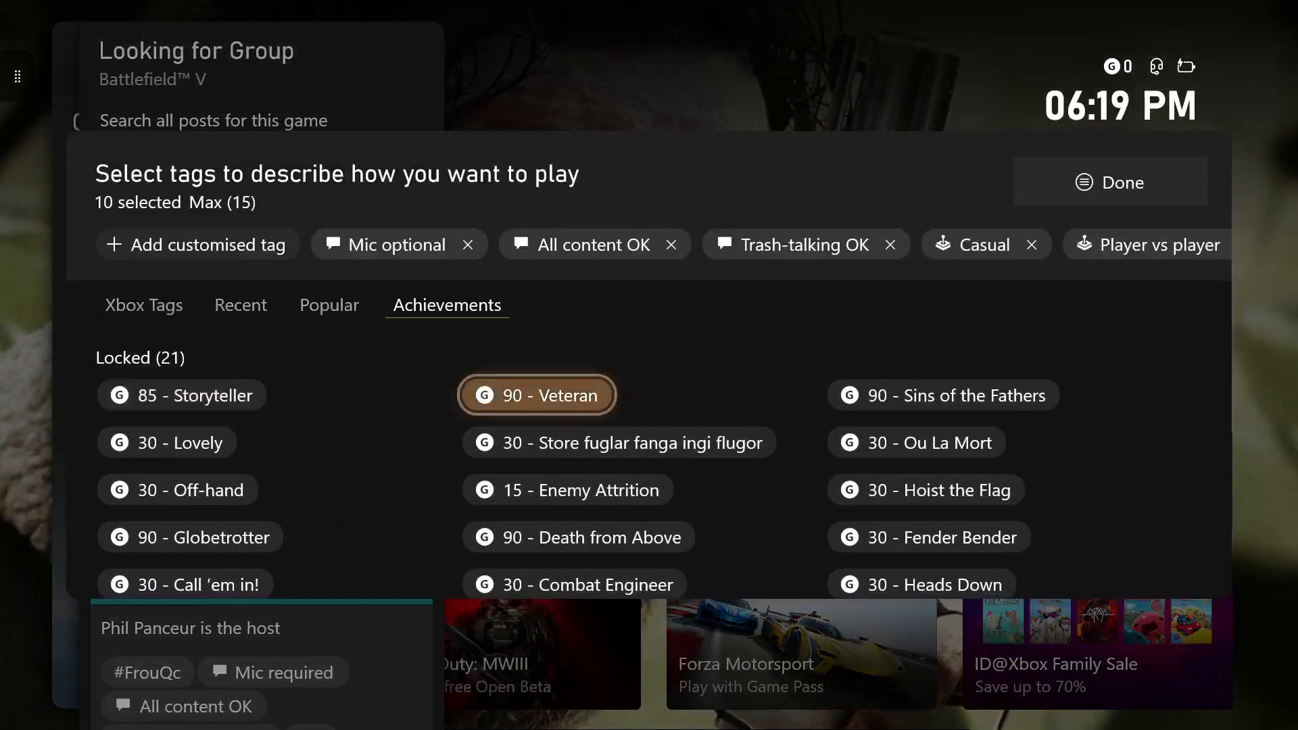
pyautogui.click(144, 305)
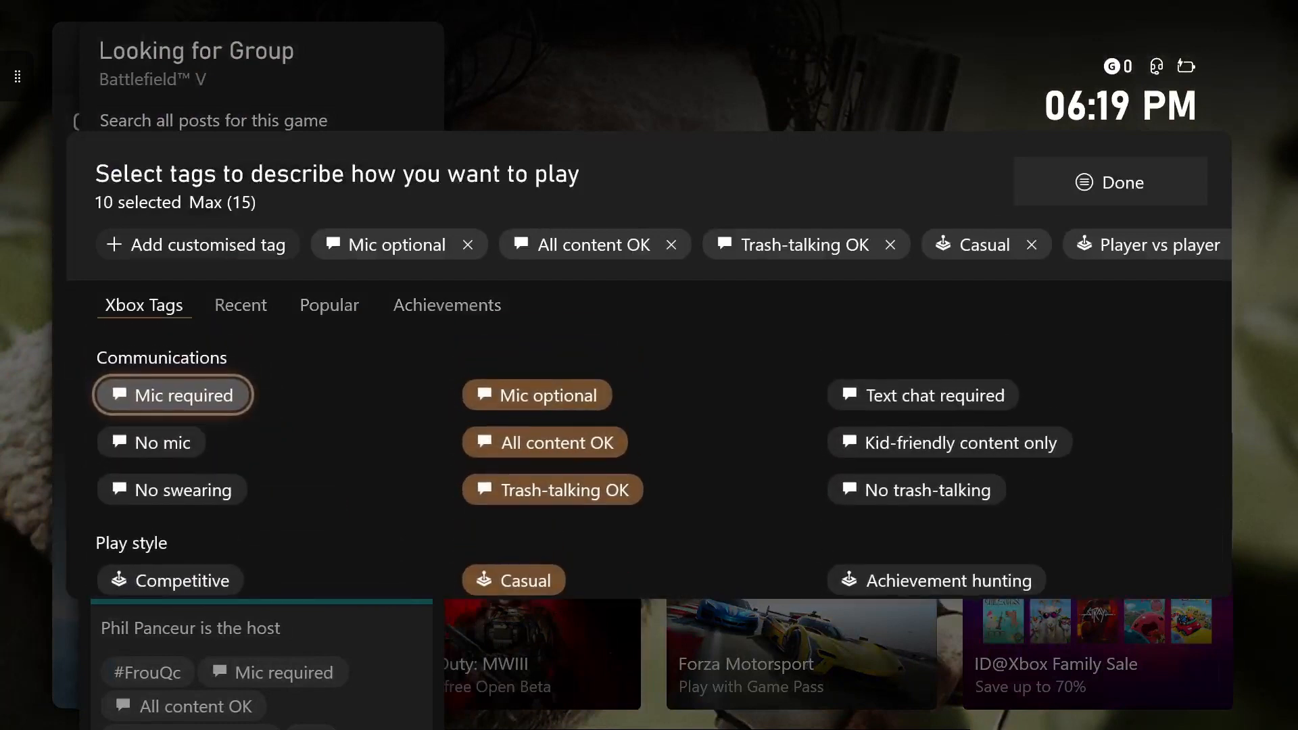
pyautogui.click(1111, 182)
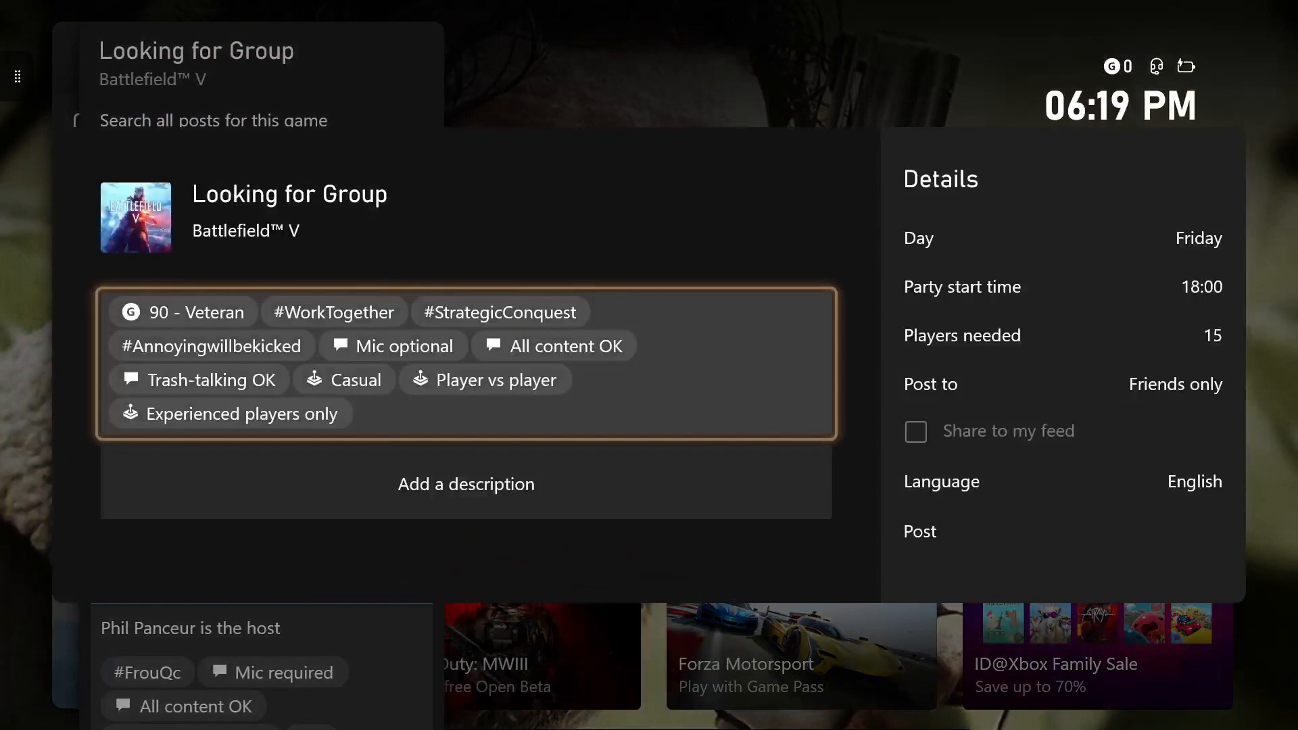
# - Enter the description 'Help' by choosing the keyboard suggestion
pyautogui.click(465, 484)
pyautogui.write('Hel')
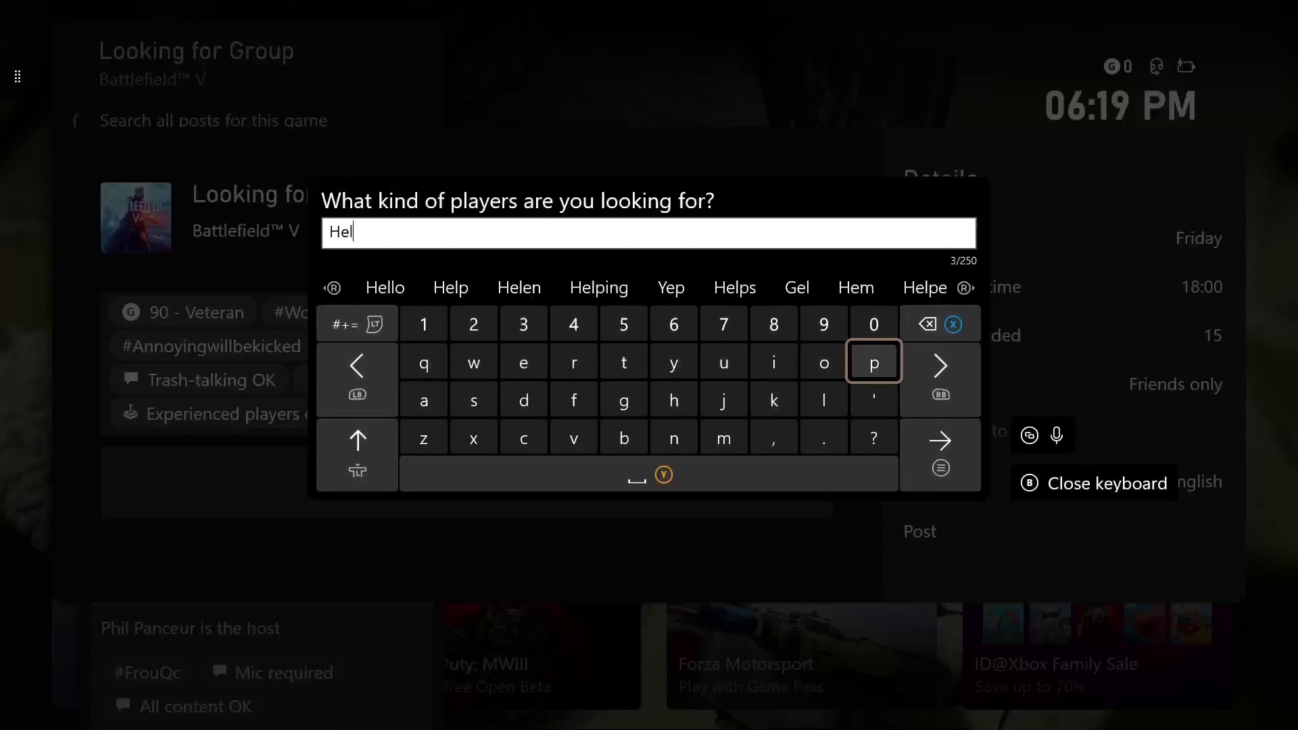
pyautogui.click(451, 287)
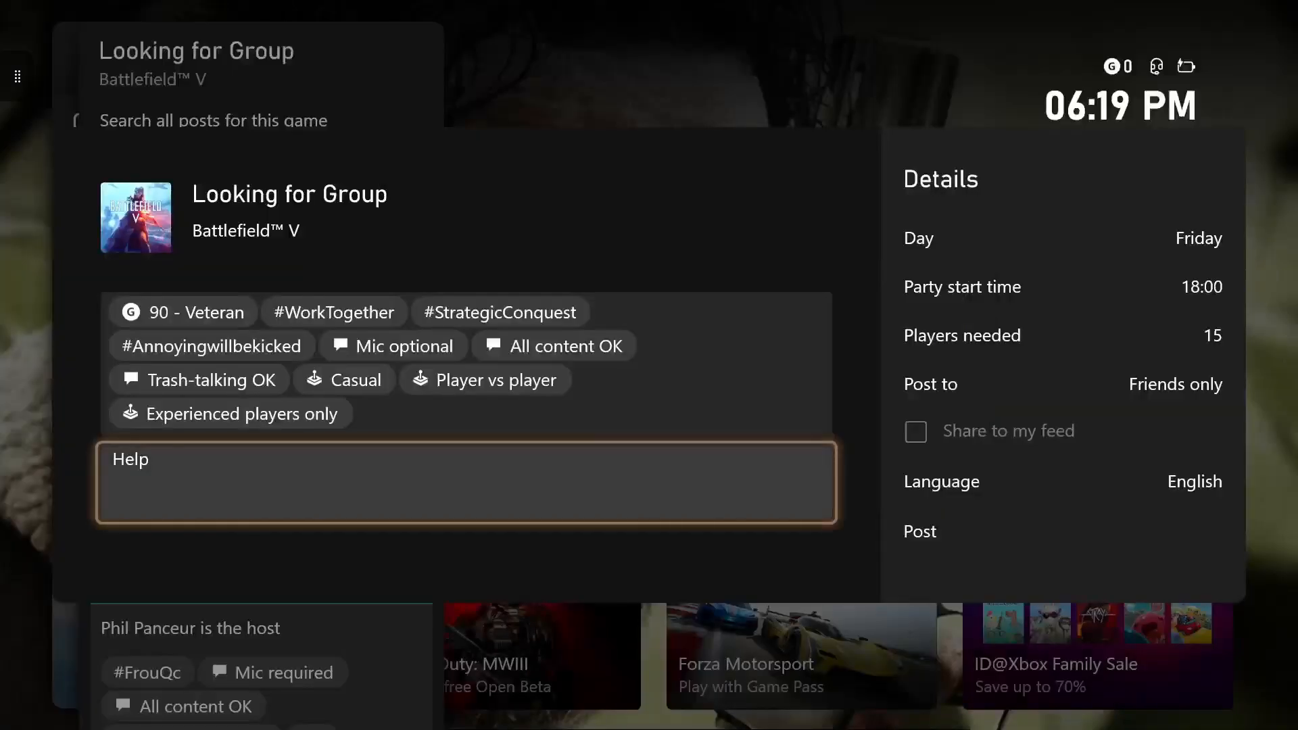
pyautogui.click(1062, 531)
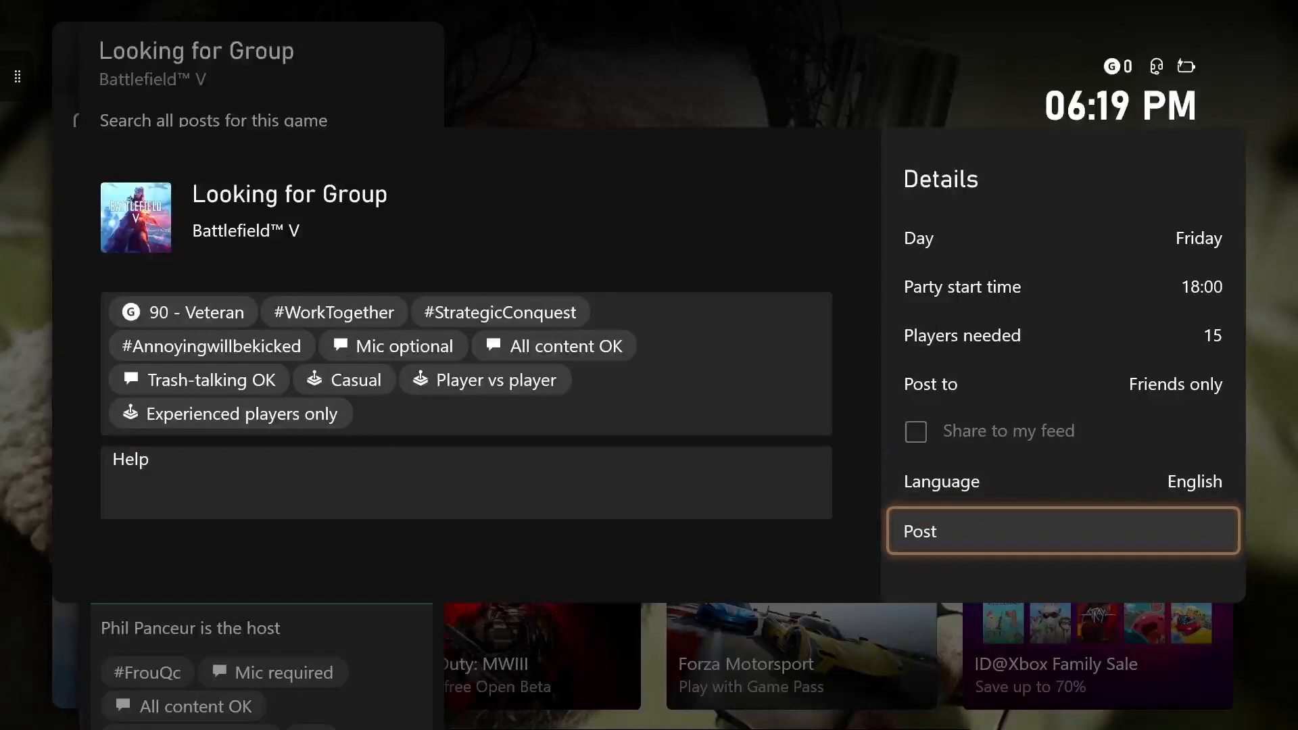
# - Publish the post and search all Looking for Group posts for Battlefield V
pyautogui.click(1062, 531)
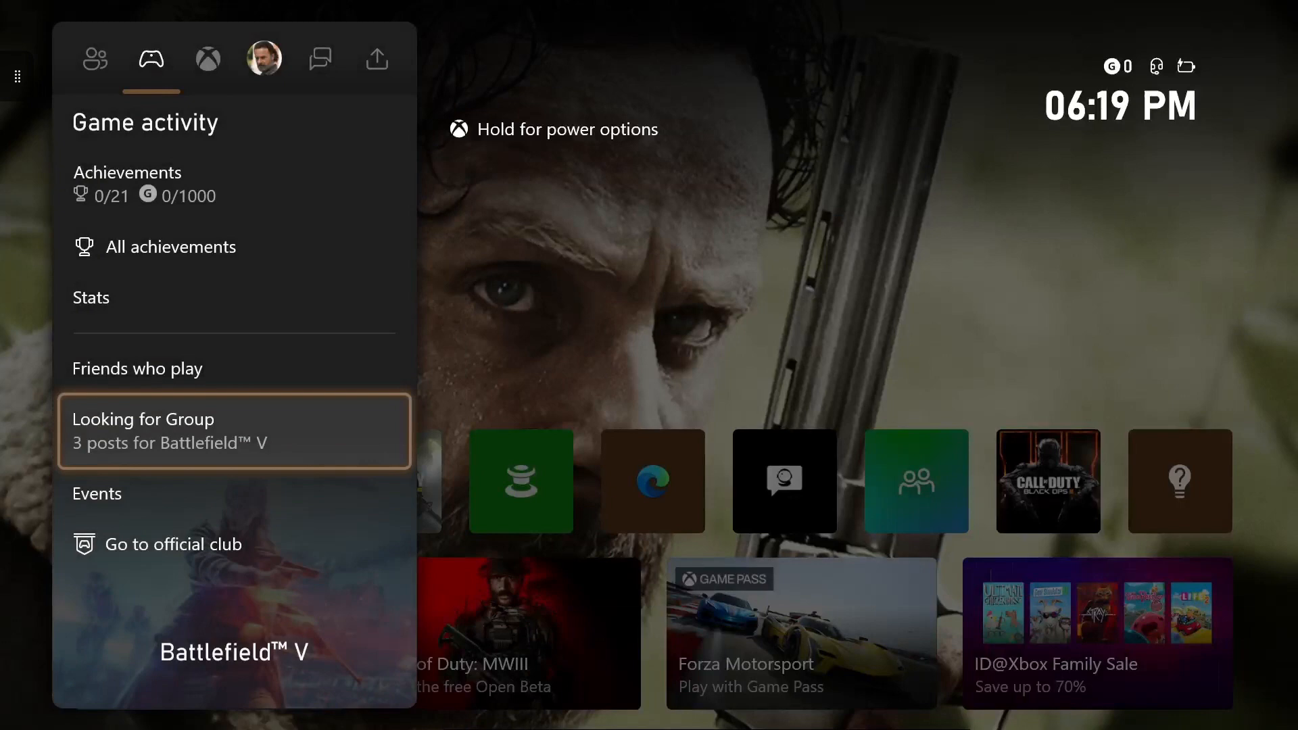
pyautogui.click(233, 432)
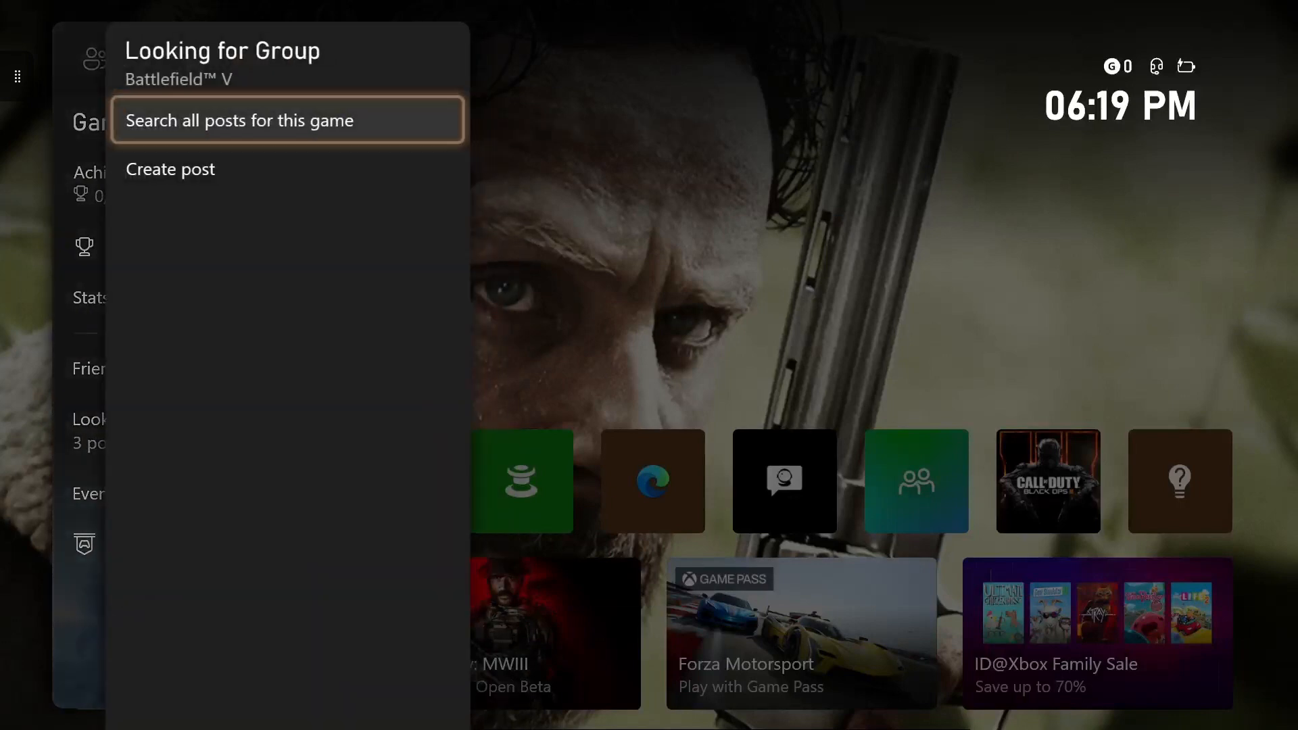
pyautogui.click(286, 121)
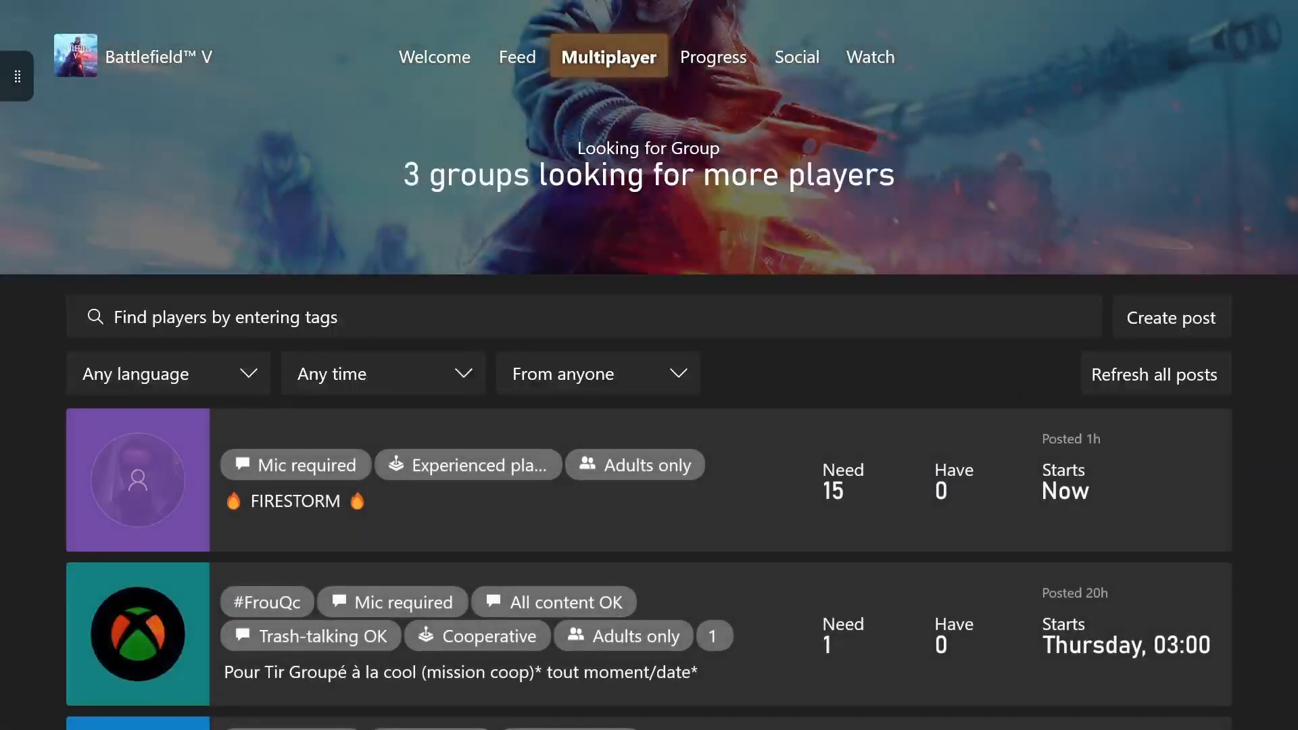
# - Return from the Battlefield V page to the Guide's Looking for Group panel and scroll its posts
pyautogui.click(518, 56)
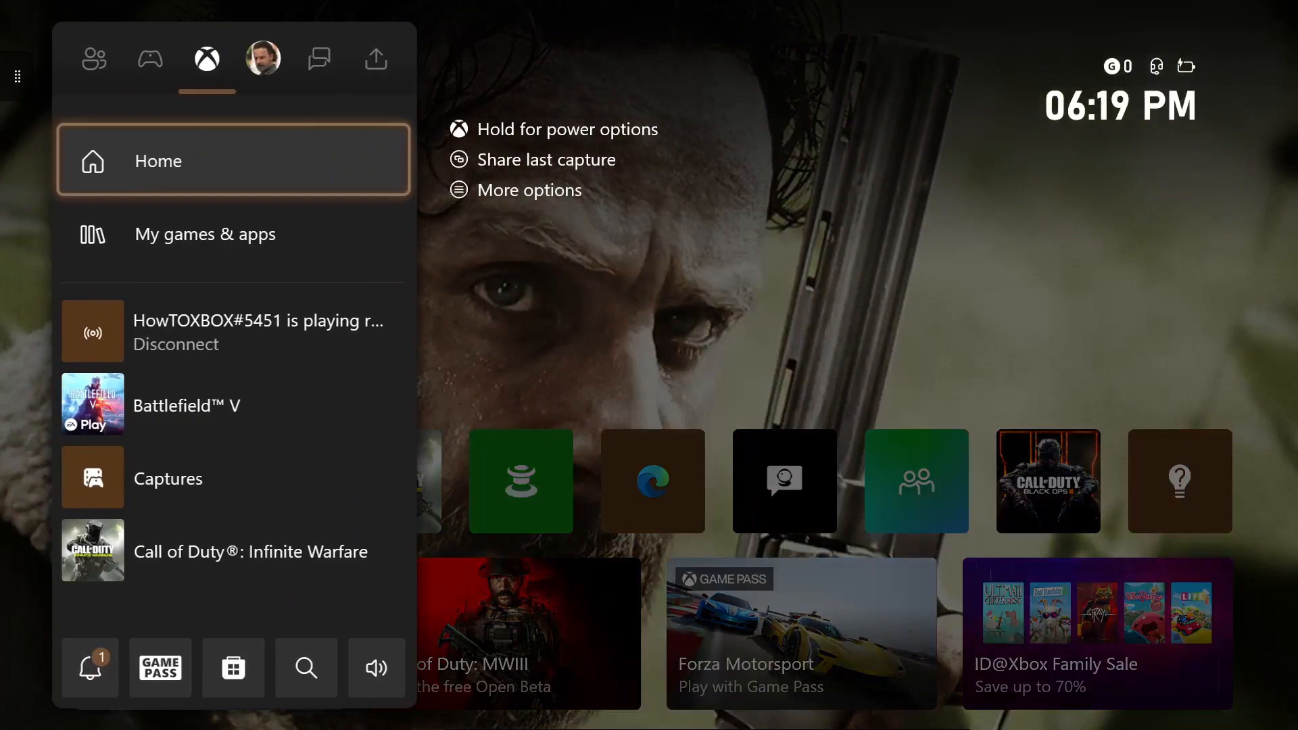
pyautogui.click(151, 58)
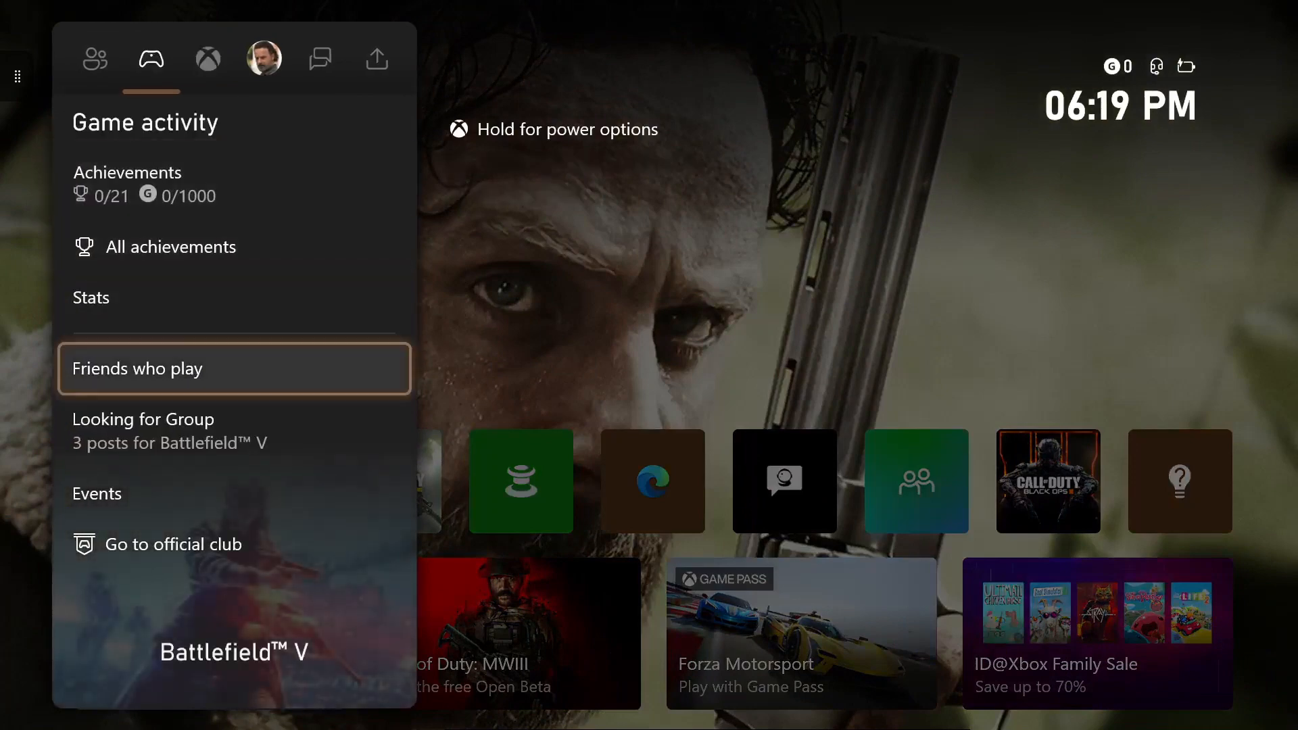
pyautogui.click(142, 419)
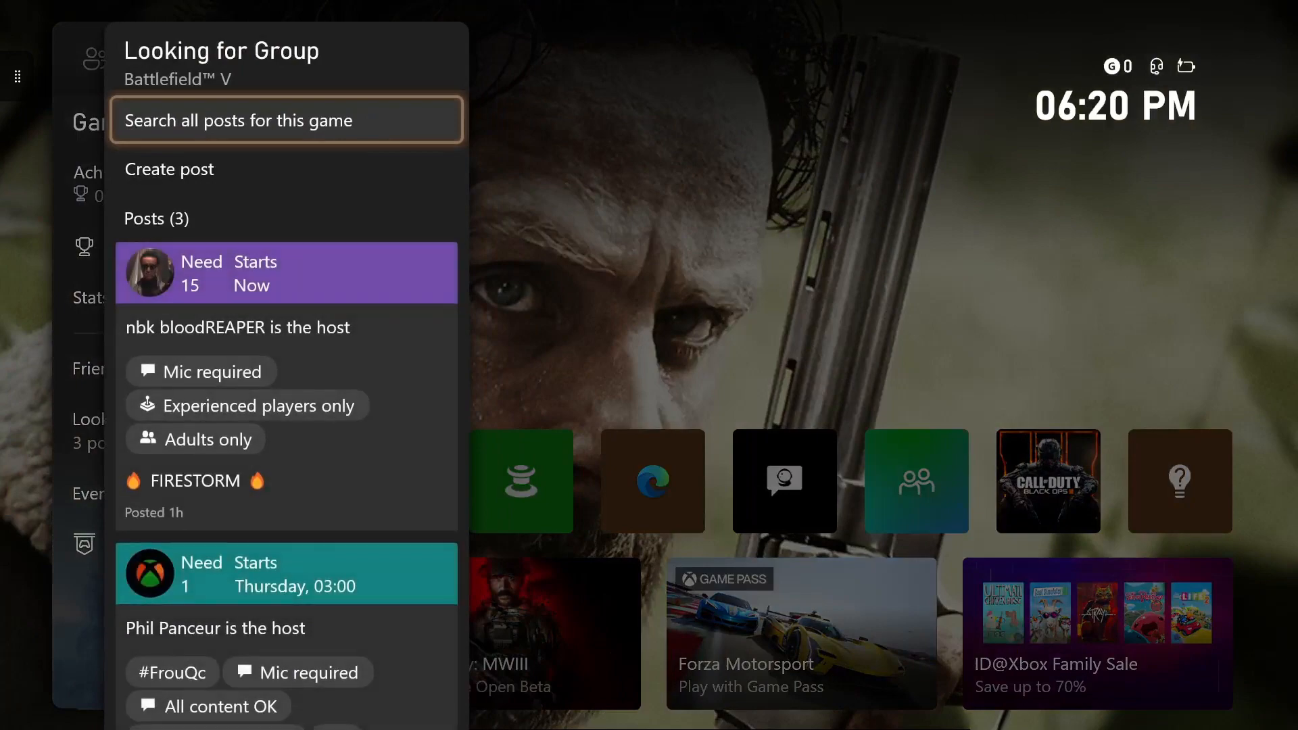
pyautogui.scroll(-3)
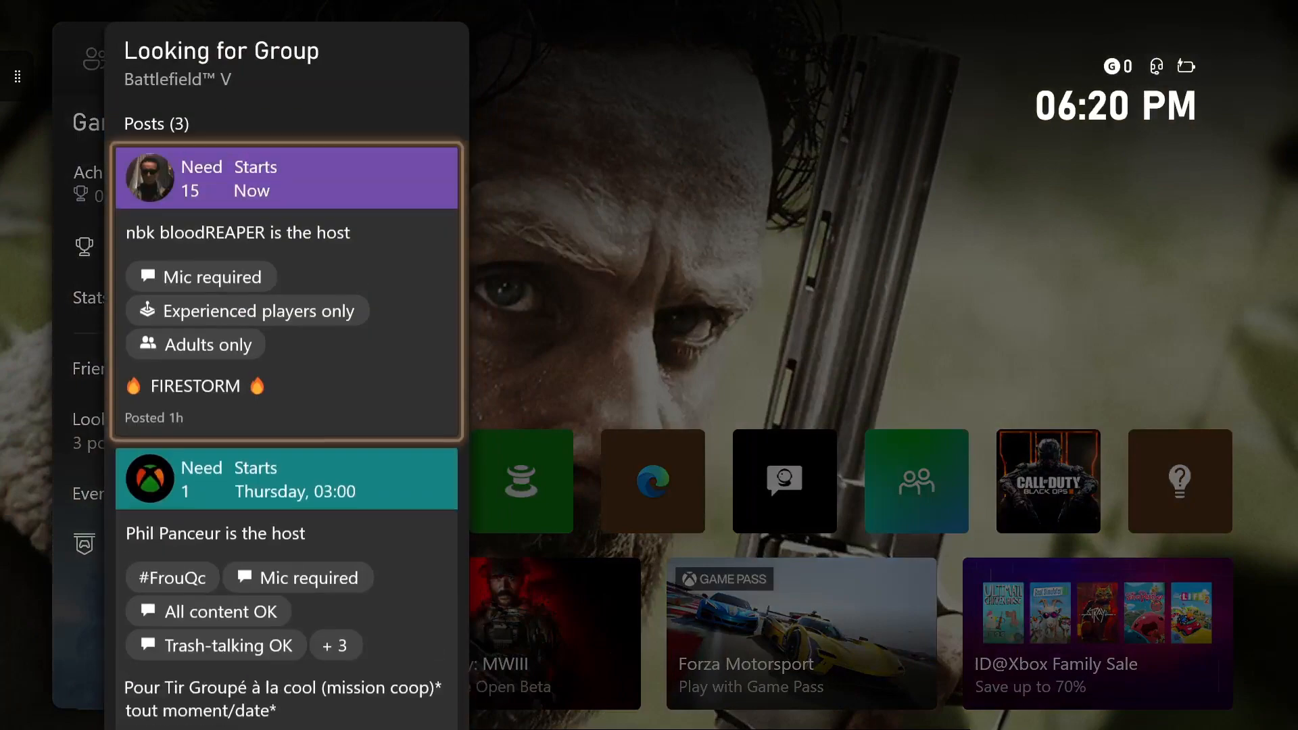